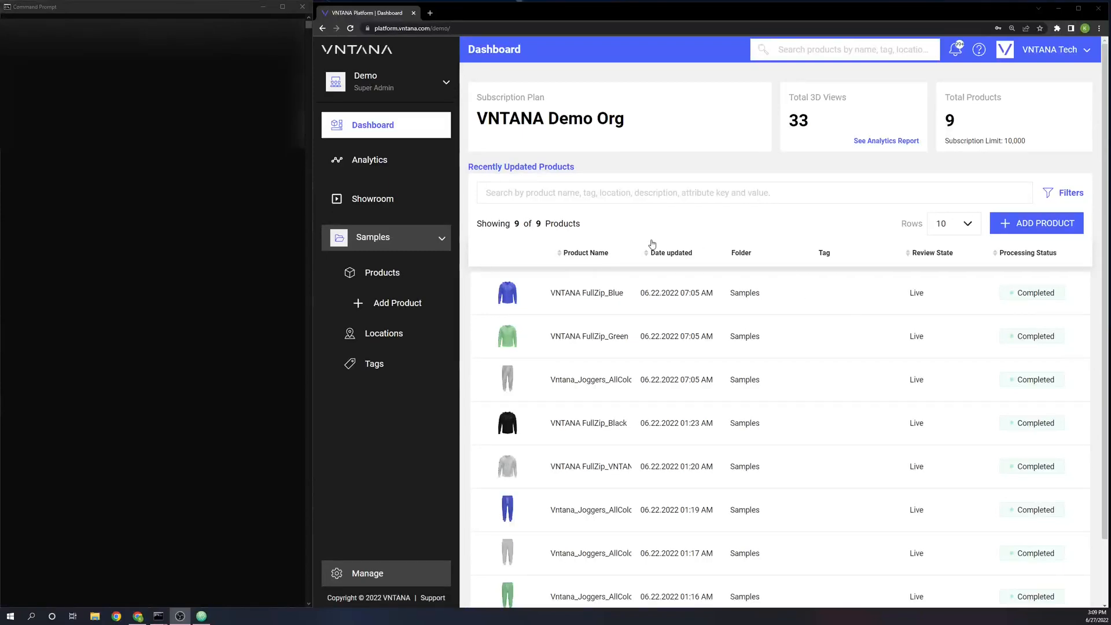
pyautogui.moveTo(469, 246)
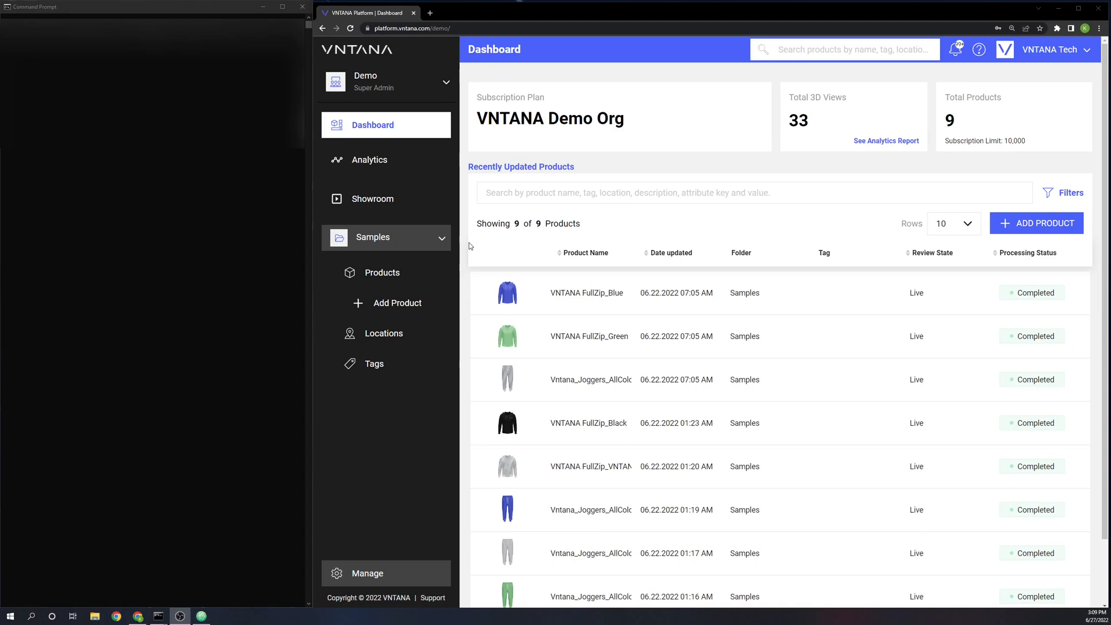
pyautogui.moveTo(417, 452)
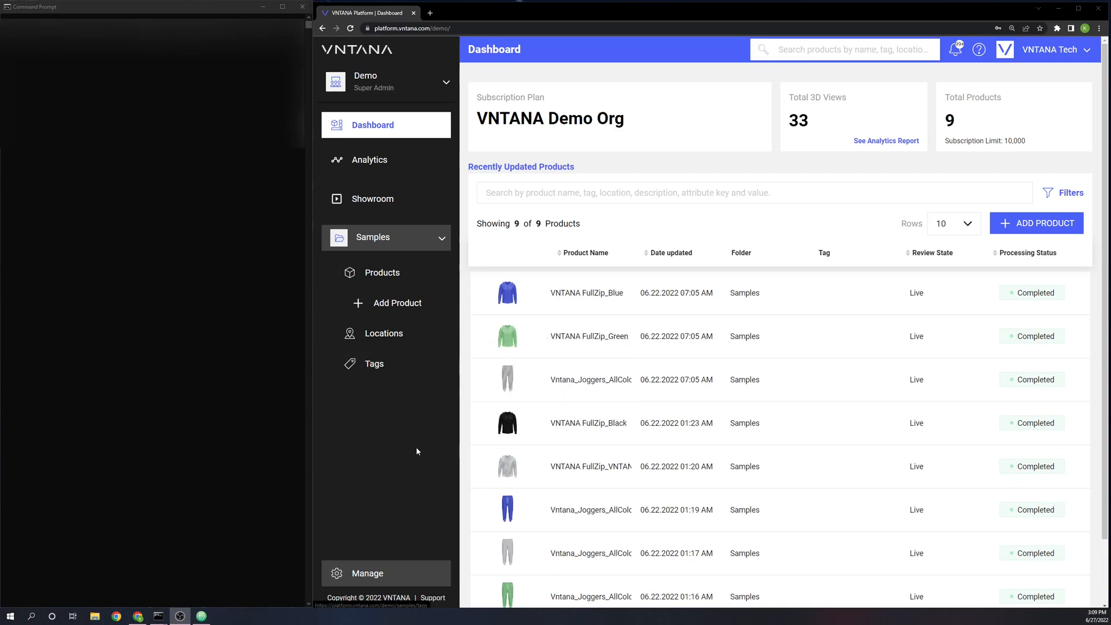
pyautogui.moveTo(378, 485)
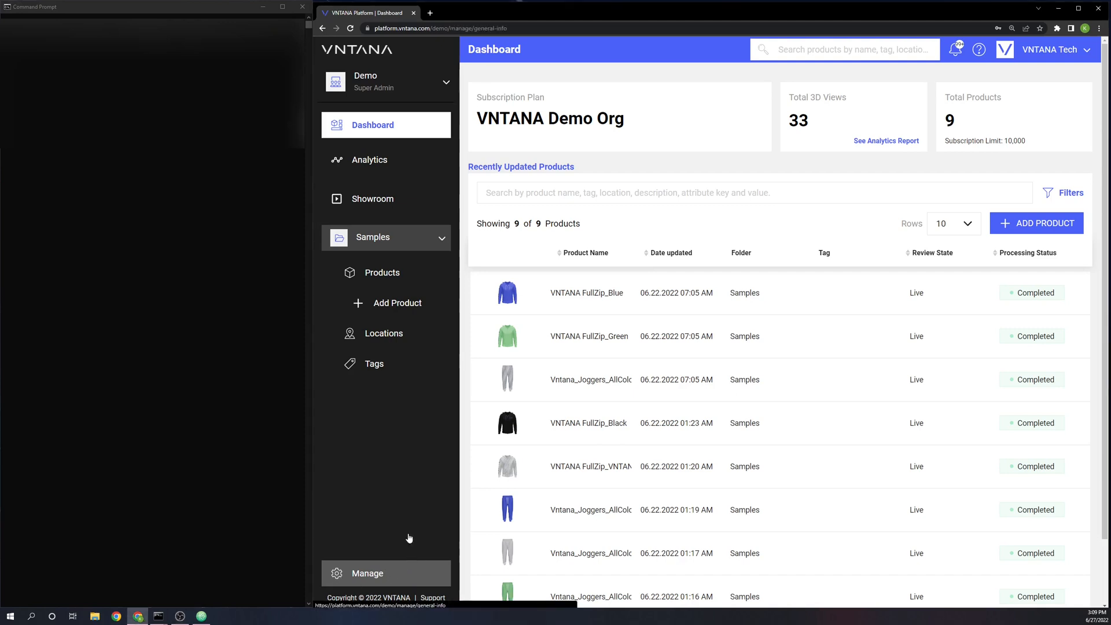
# Step: Open the Manage Organization page for the Demo workspace from the sidebar
pyautogui.click(386, 573)
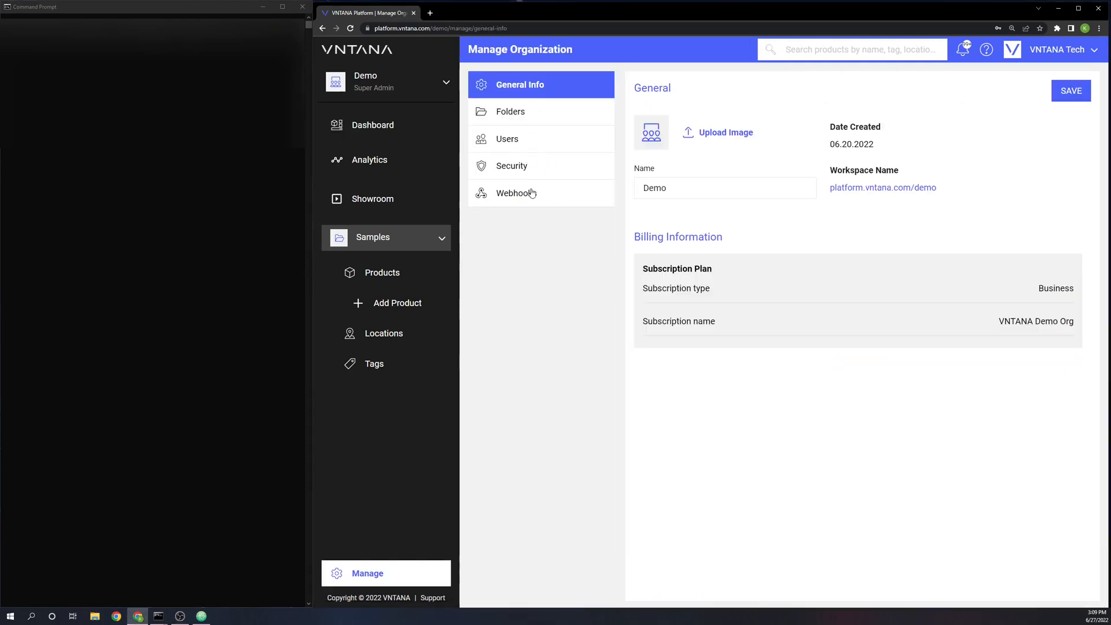
# Step: Draft a webhook named 'Webhook Demo' posting to the ngrok vntana-webhooks URL, scoped to Webhook Demo Folder
pyautogui.click(516, 193)
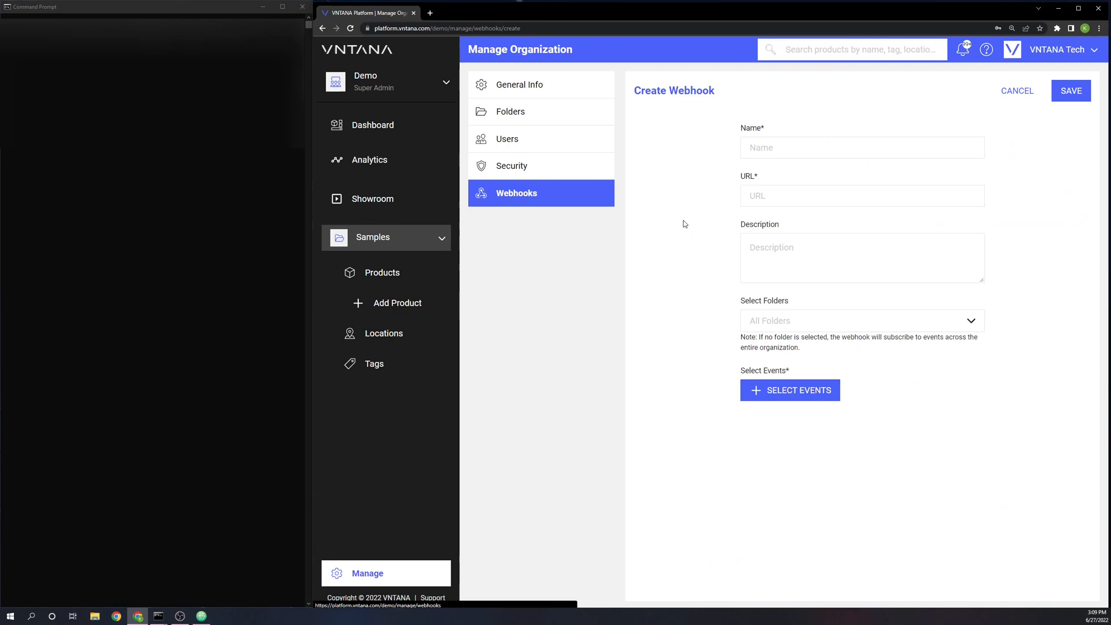
pyautogui.moveTo(744, 128)
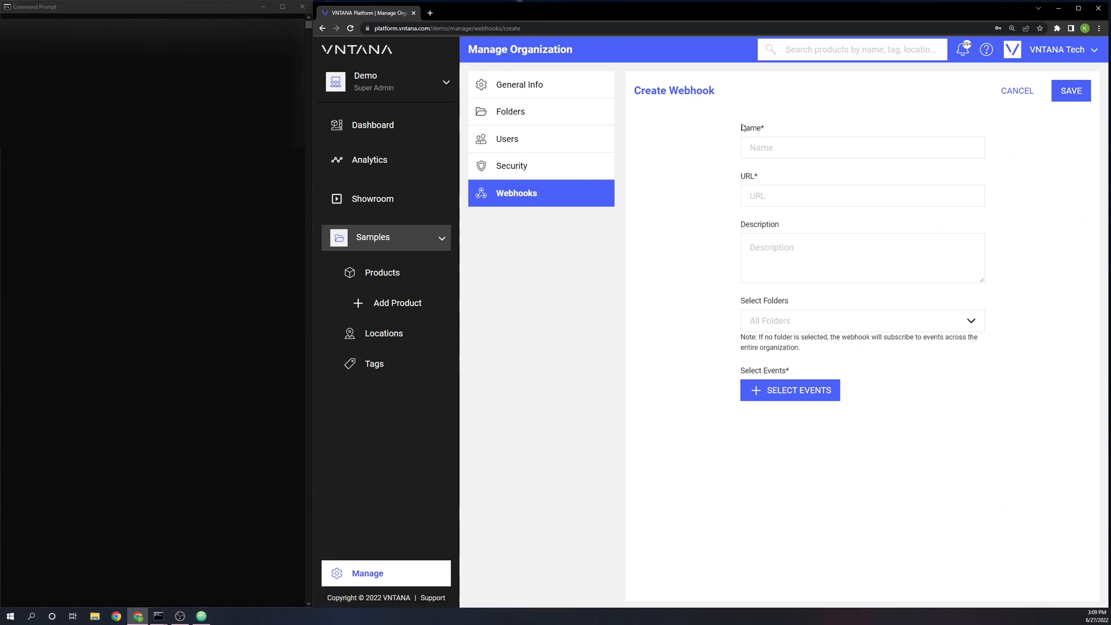
pyautogui.moveTo(980, 392)
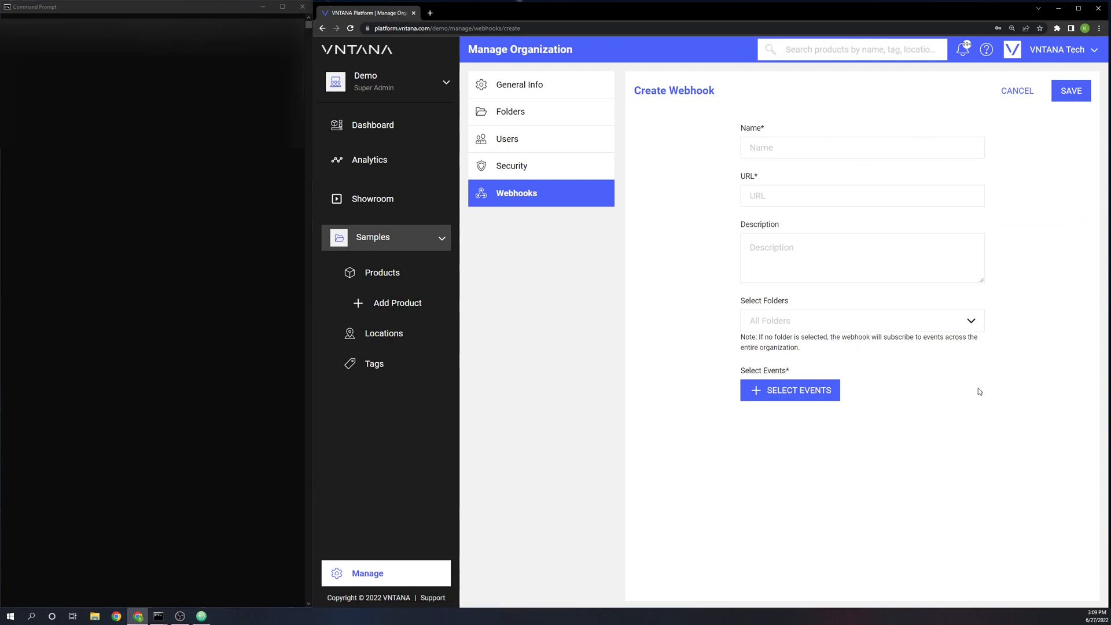
pyautogui.moveTo(966, 378)
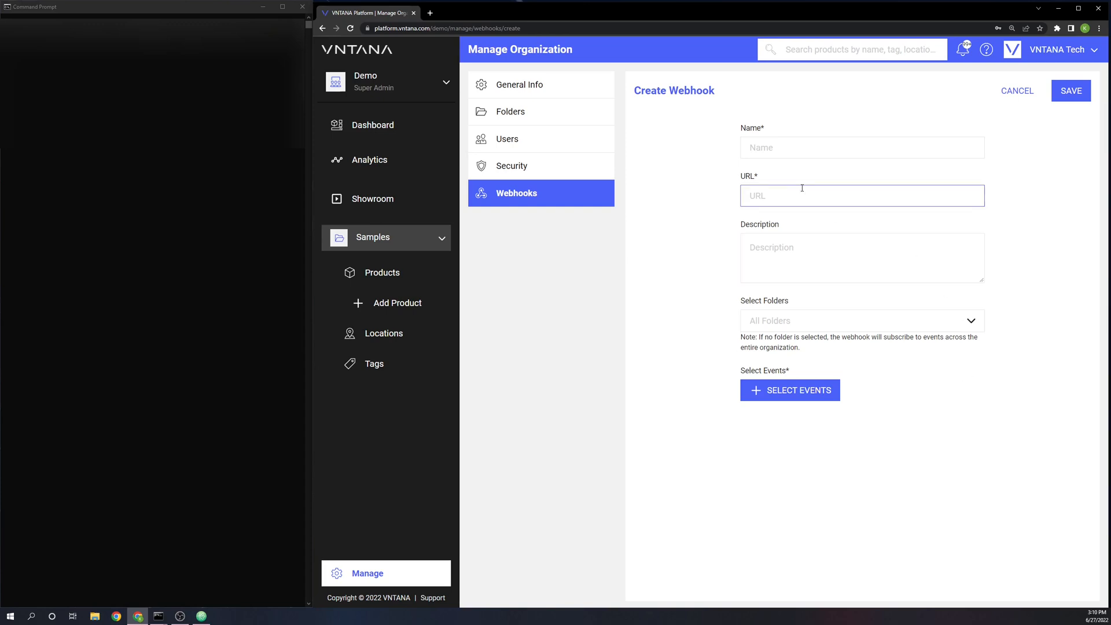
pyautogui.click(862, 148)
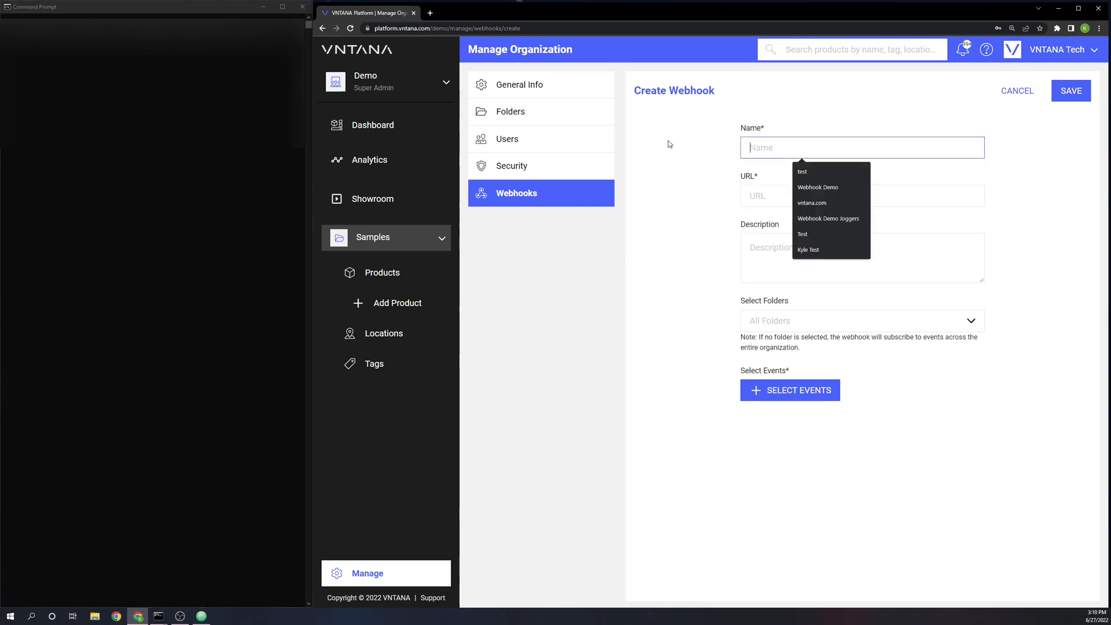
pyautogui.write('Webhook Demo')
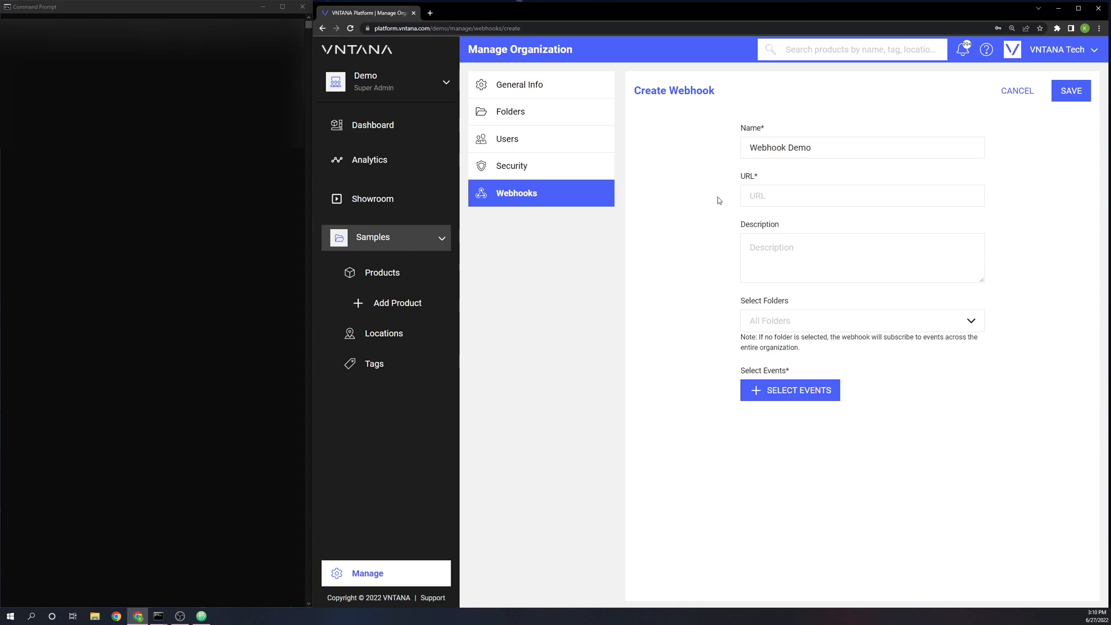
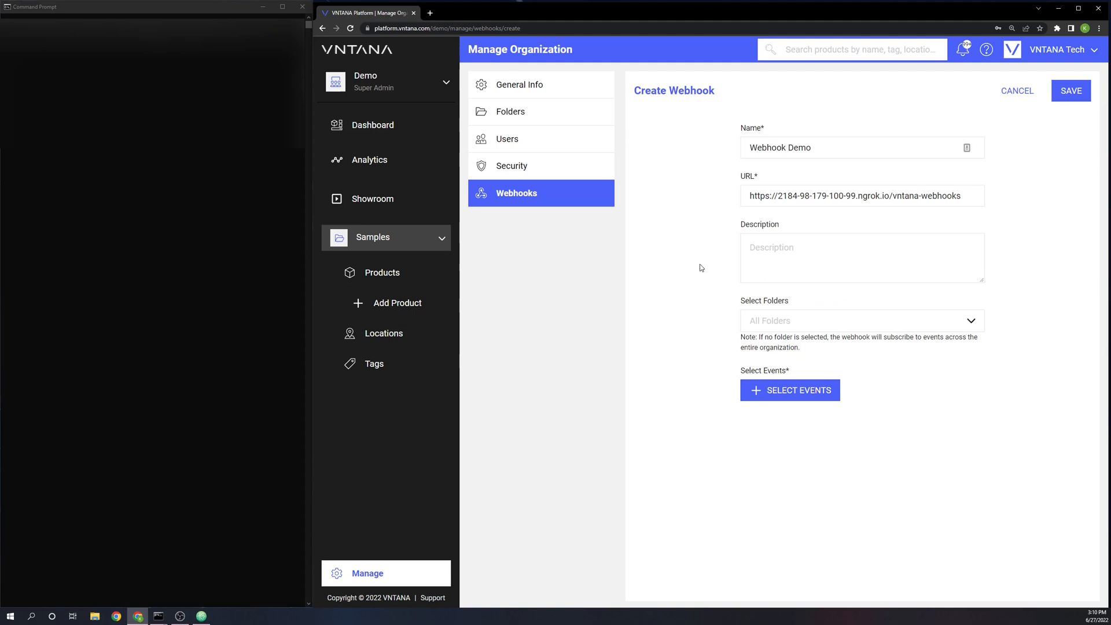
pyautogui.click(862, 257)
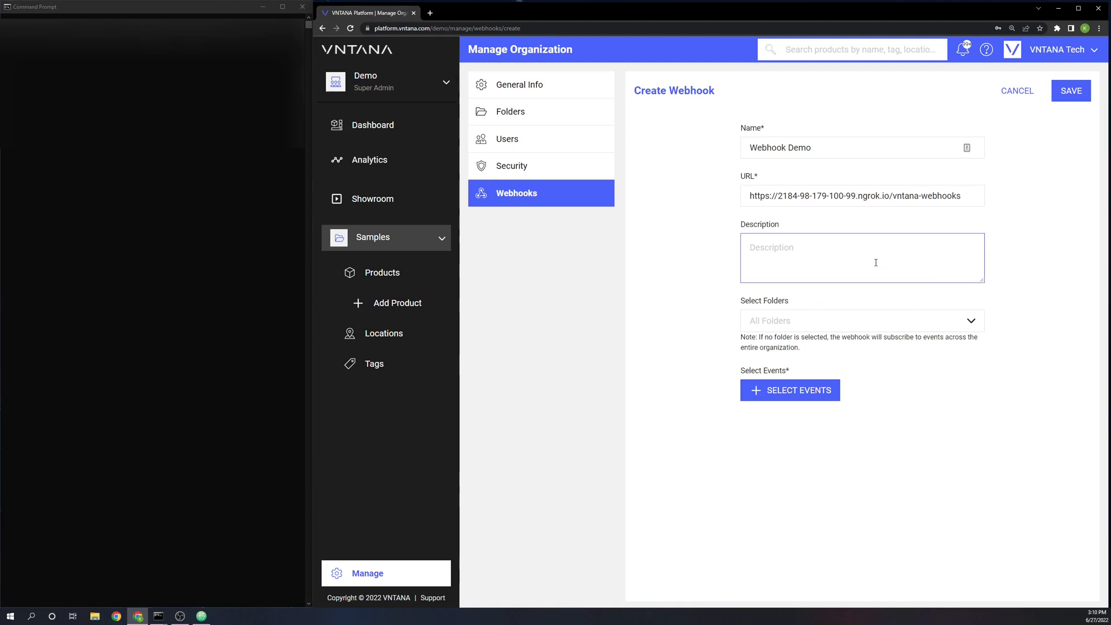
pyautogui.moveTo(1016, 277)
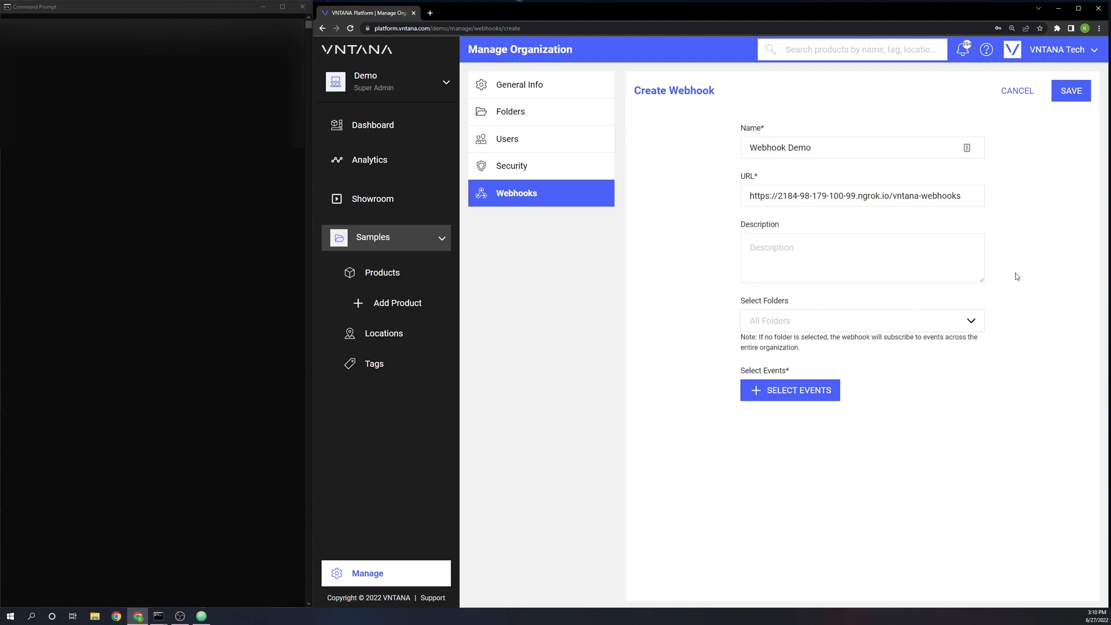
pyautogui.moveTo(1010, 279)
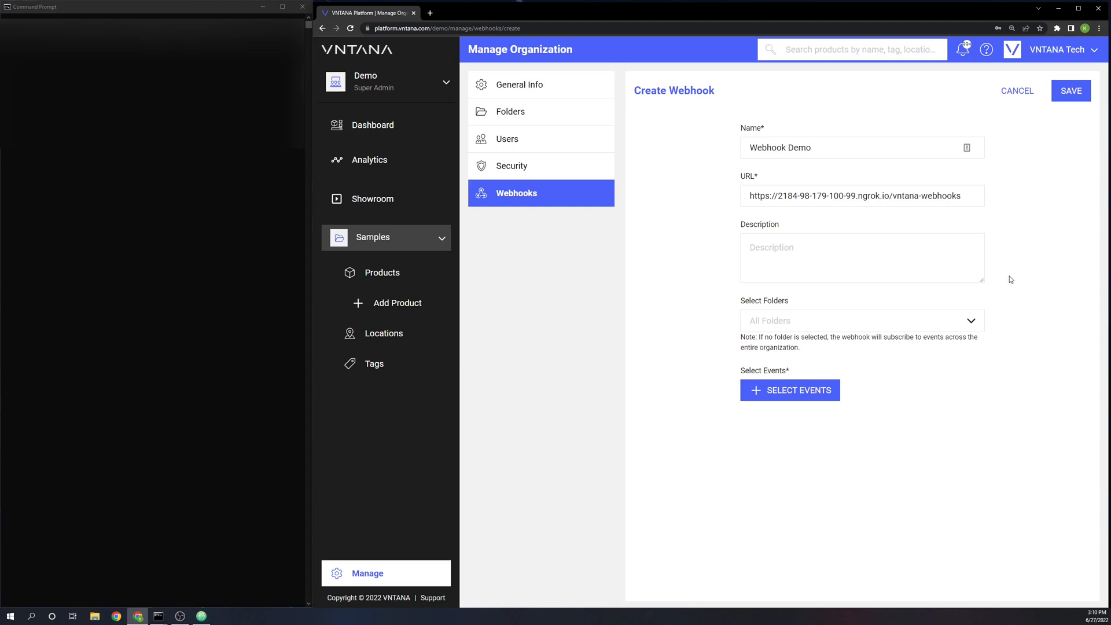
pyautogui.moveTo(1045, 281)
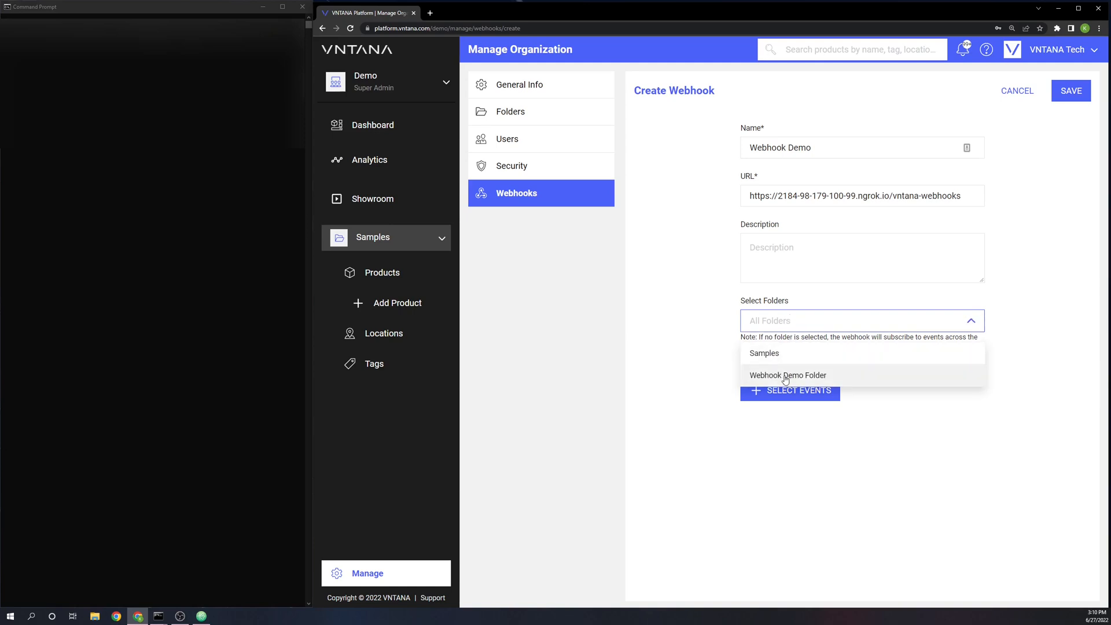
pyautogui.click(787, 375)
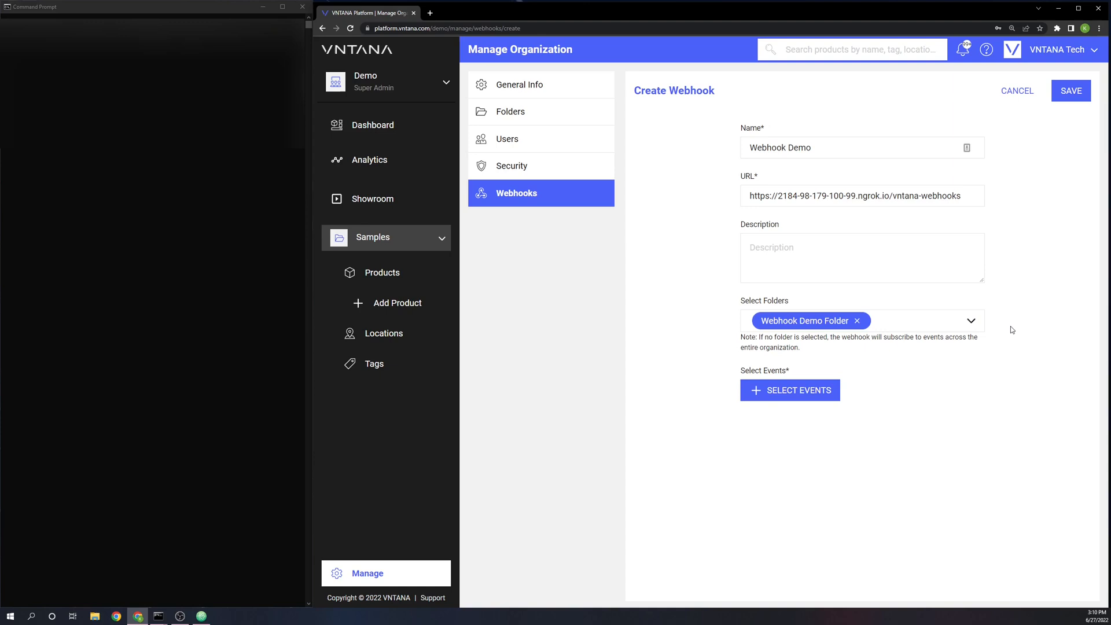
pyautogui.moveTo(950, 324)
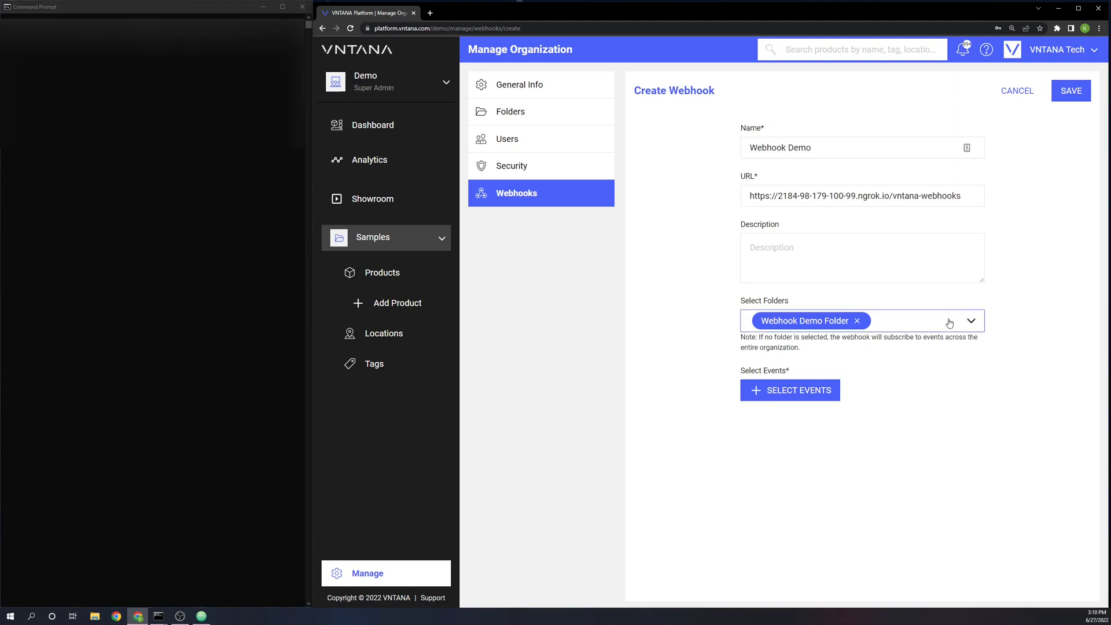
# Step: Check product.added, product.completed and product.deleted in the Select Events dialog
pyautogui.click(790, 389)
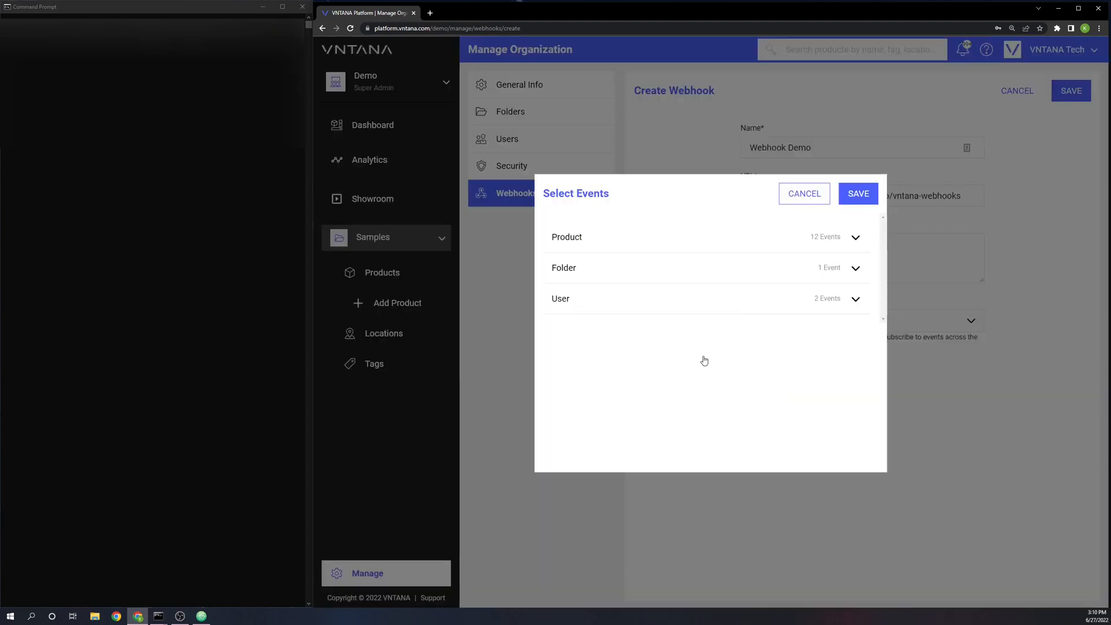
pyautogui.moveTo(612, 258)
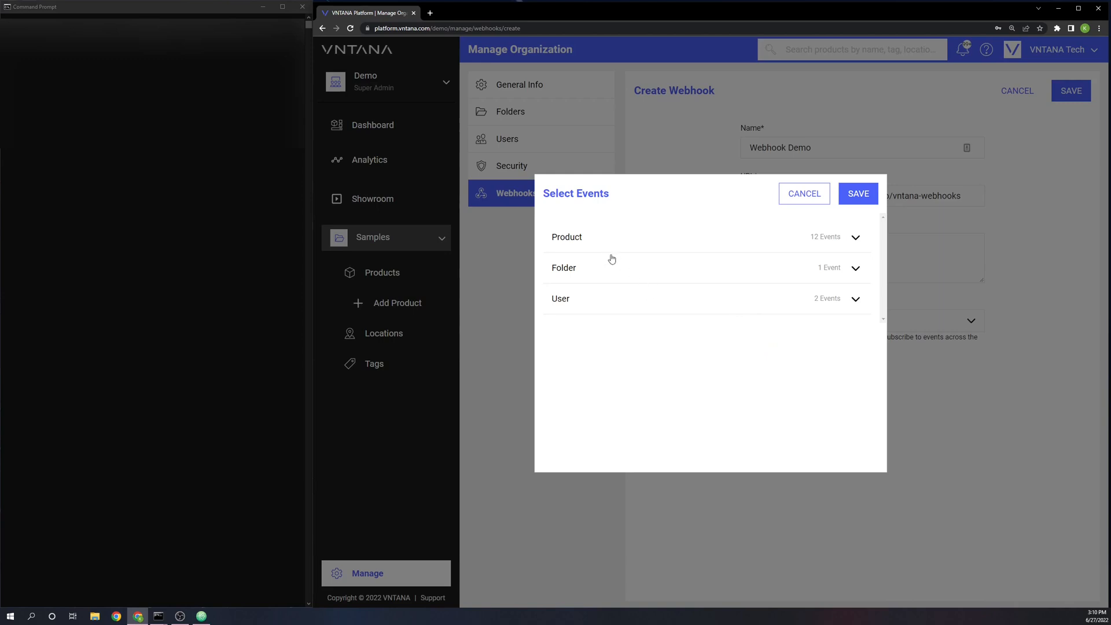
pyautogui.moveTo(857, 237)
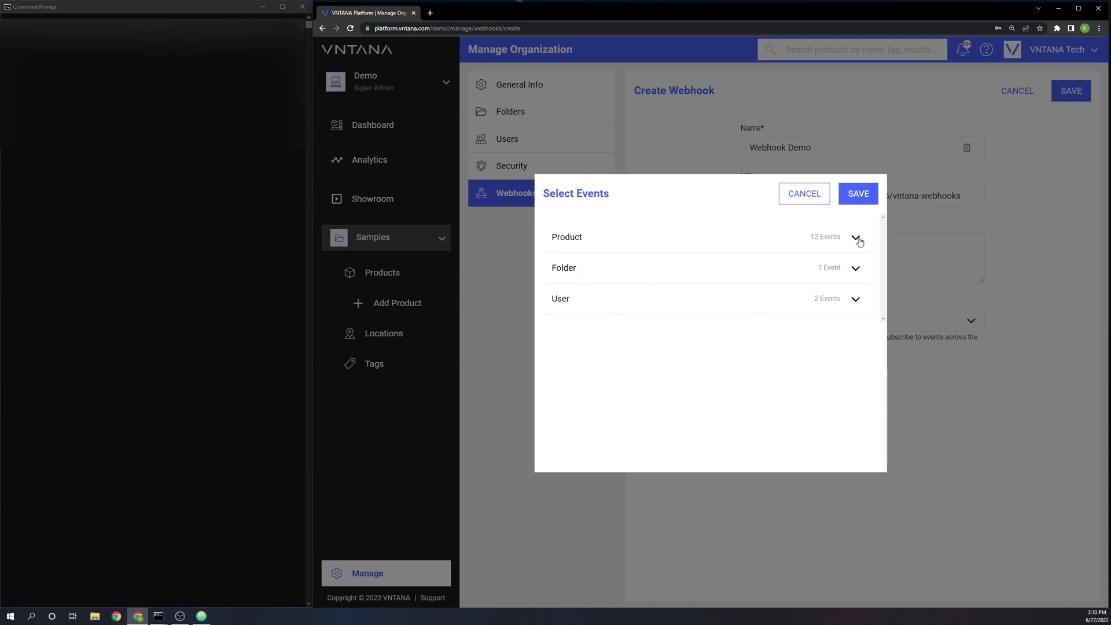
pyautogui.click(856, 236)
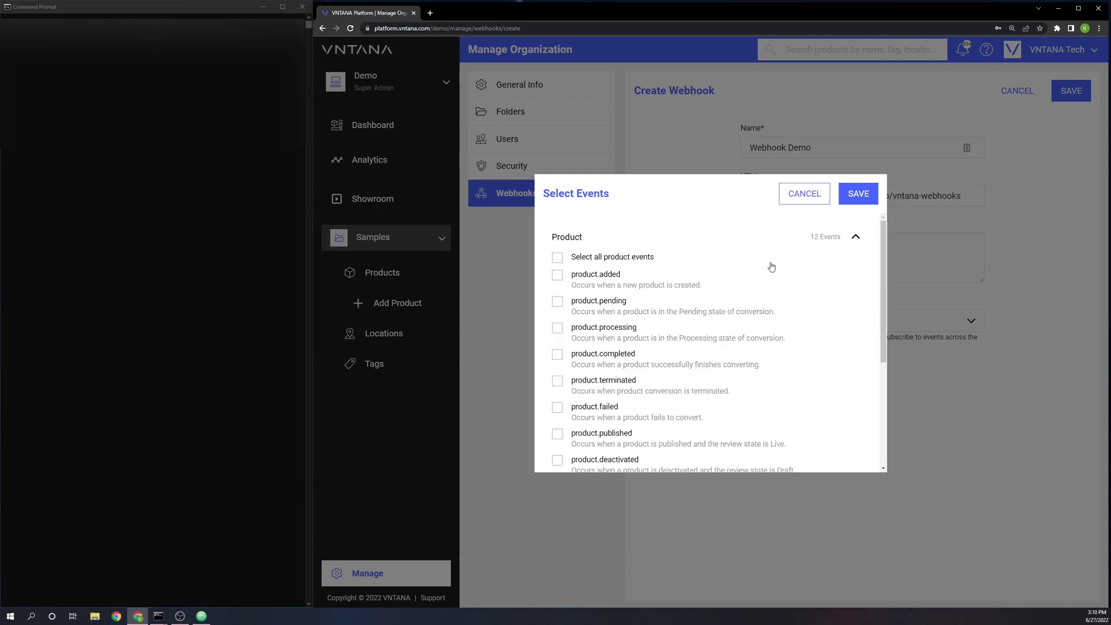
pyautogui.moveTo(640, 278)
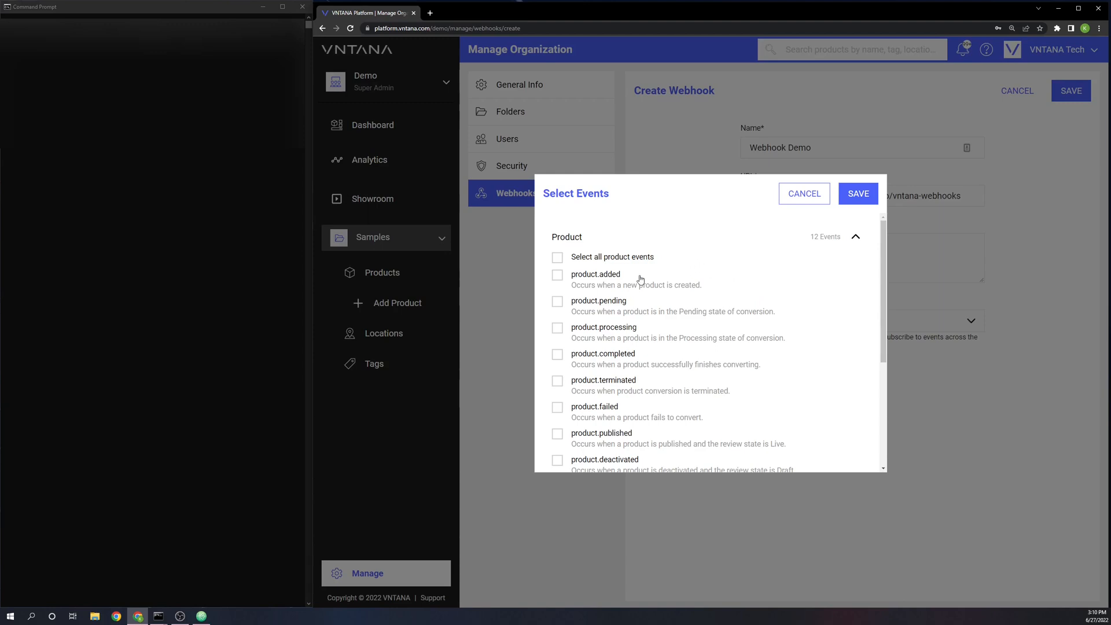
pyautogui.click(558, 275)
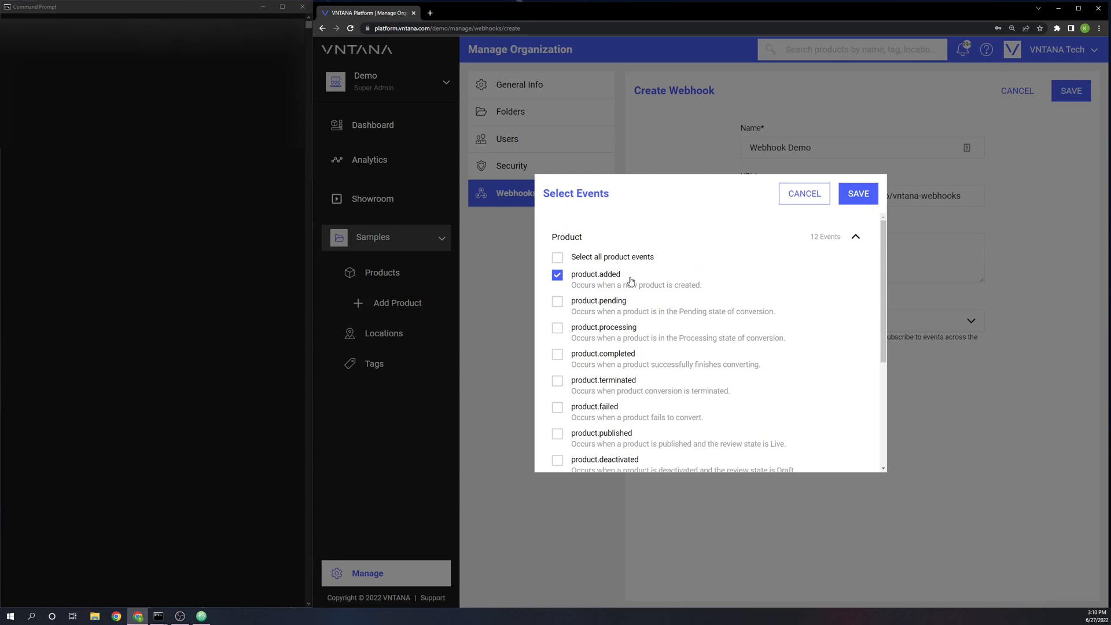
pyautogui.moveTo(653, 285)
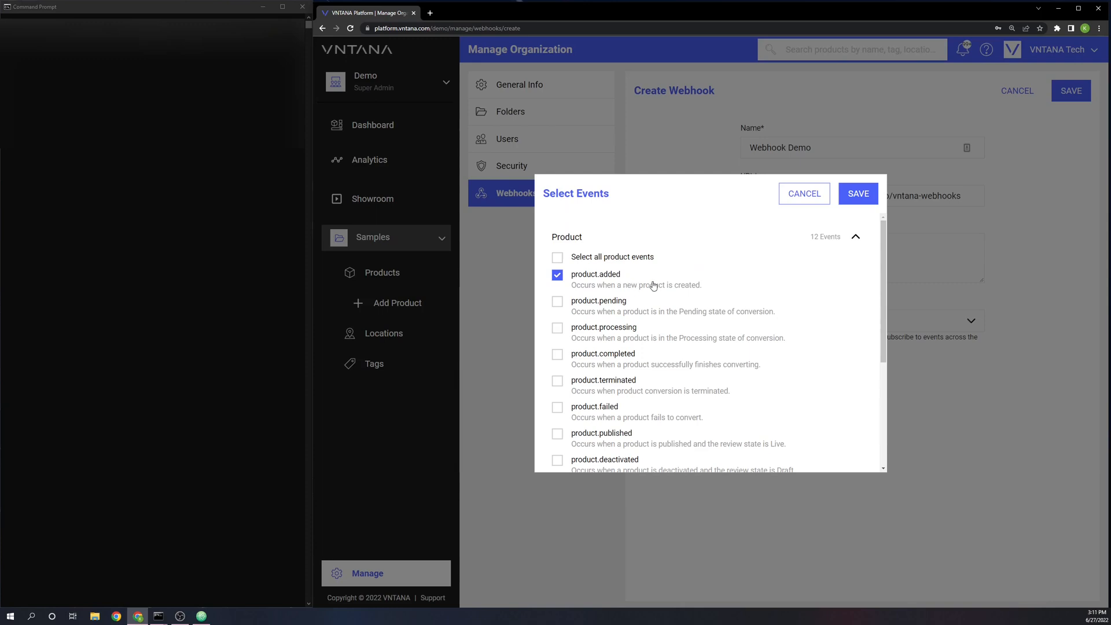
pyautogui.scroll(-3)
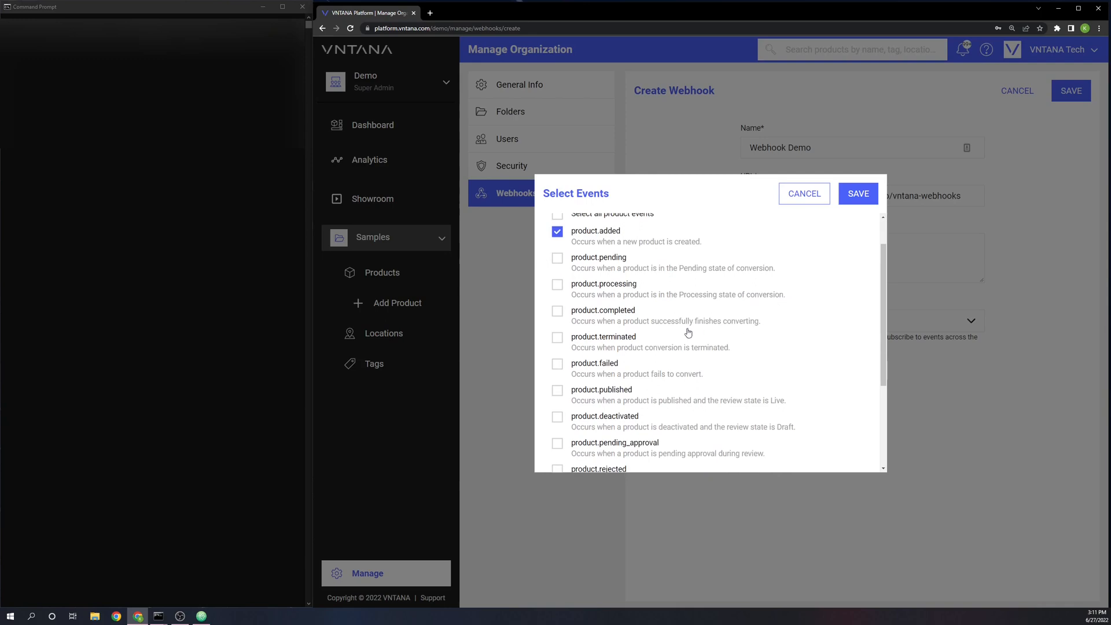
pyautogui.click(557, 310)
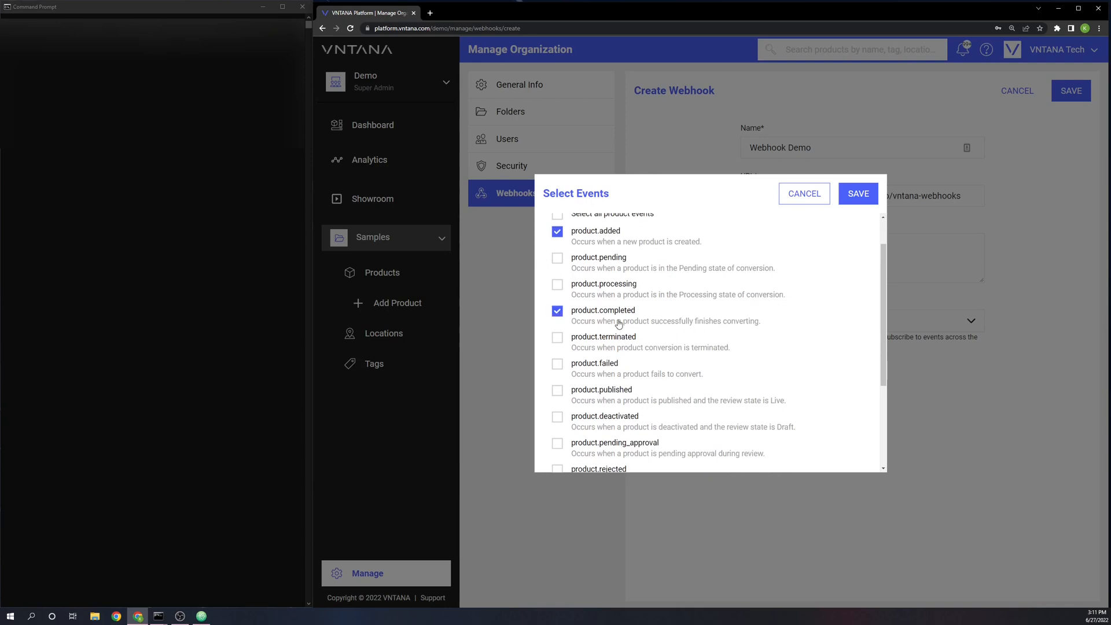
pyautogui.moveTo(685, 326)
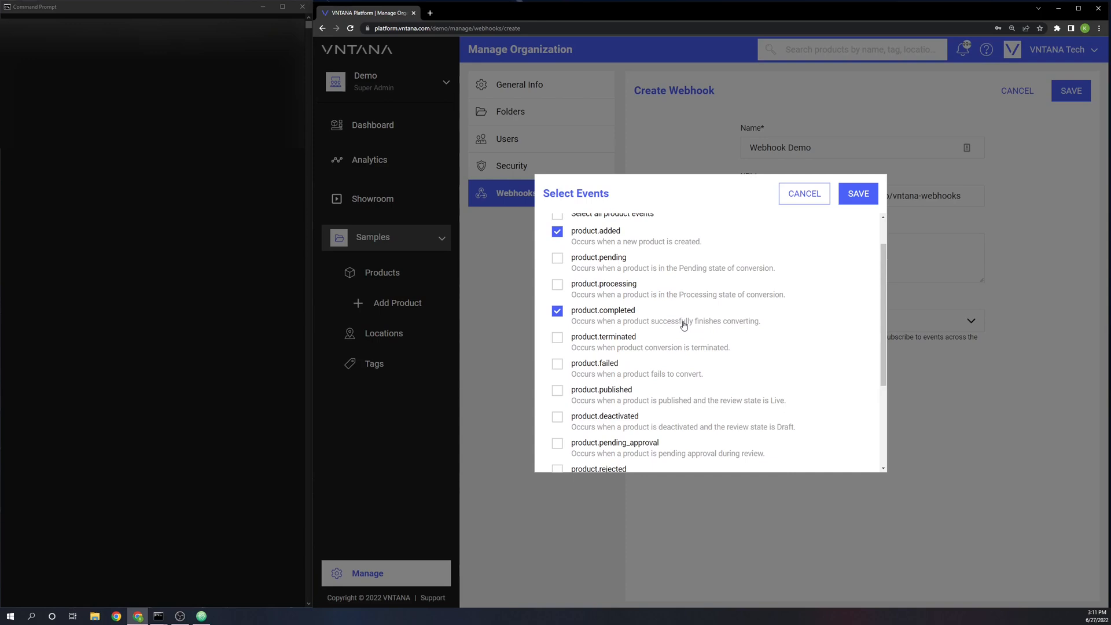
pyautogui.scroll(-3)
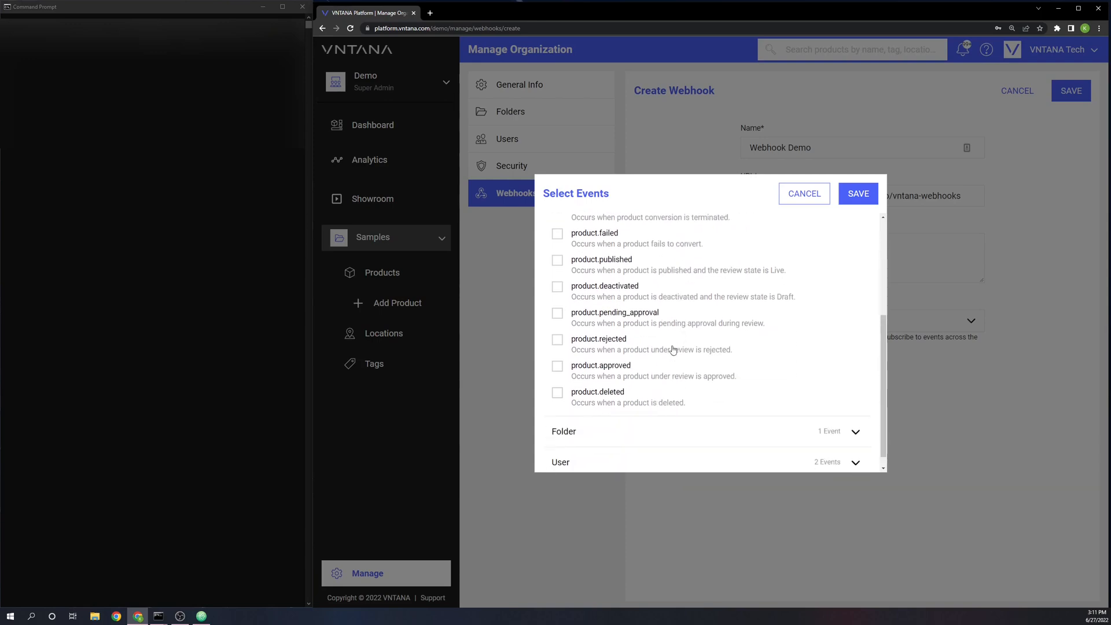
pyautogui.click(558, 392)
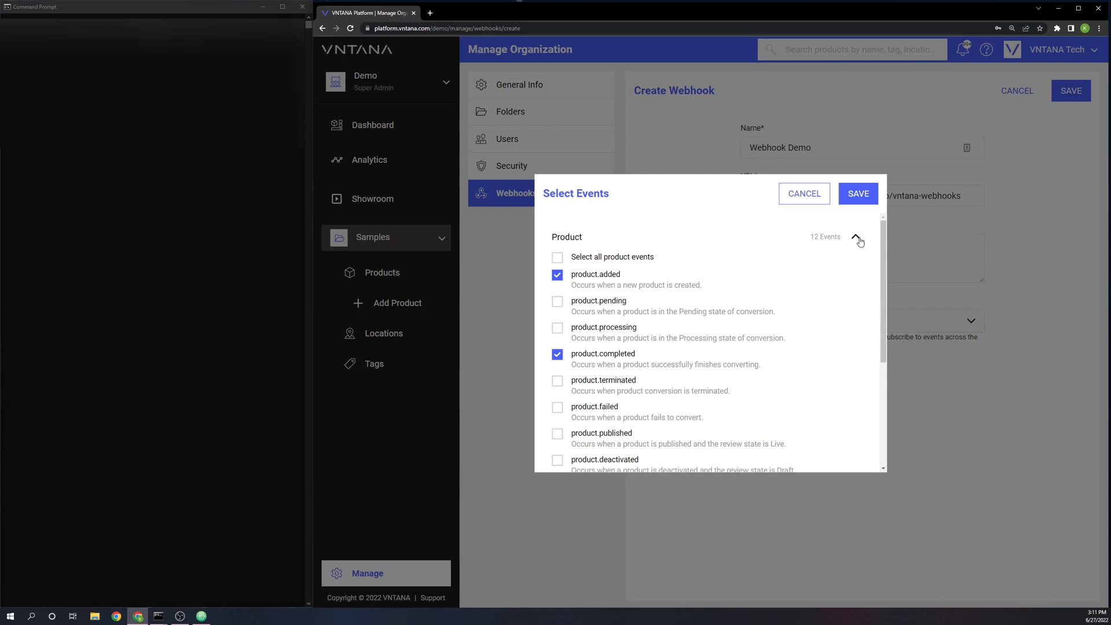
# Step: Review the Folder and User event sections unchecked, then save the three product events
pyautogui.click(859, 237)
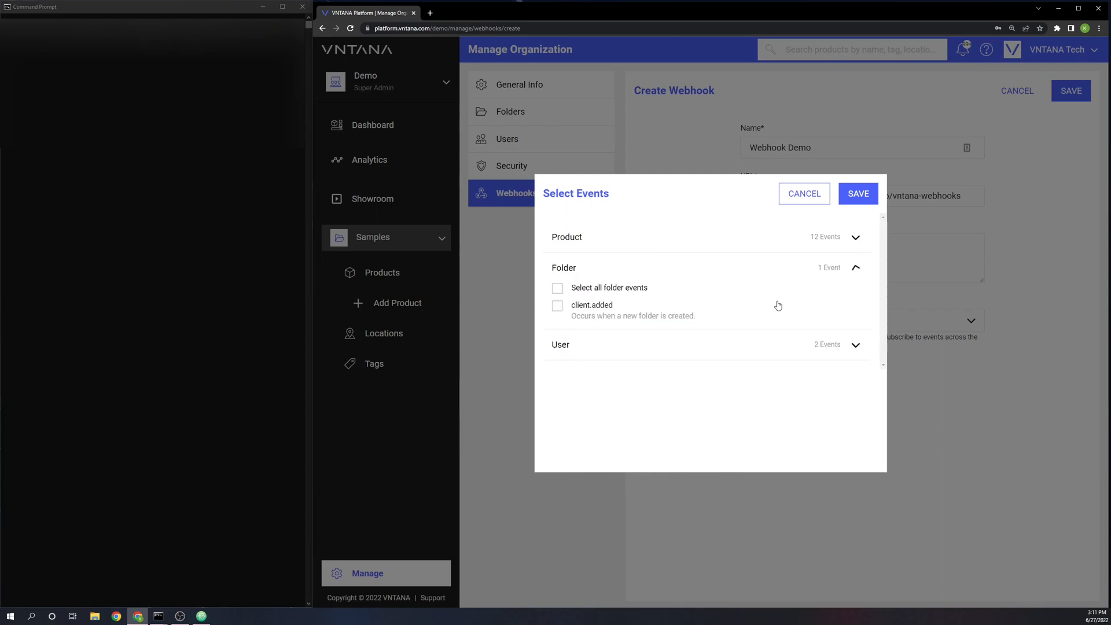
pyautogui.moveTo(701, 303)
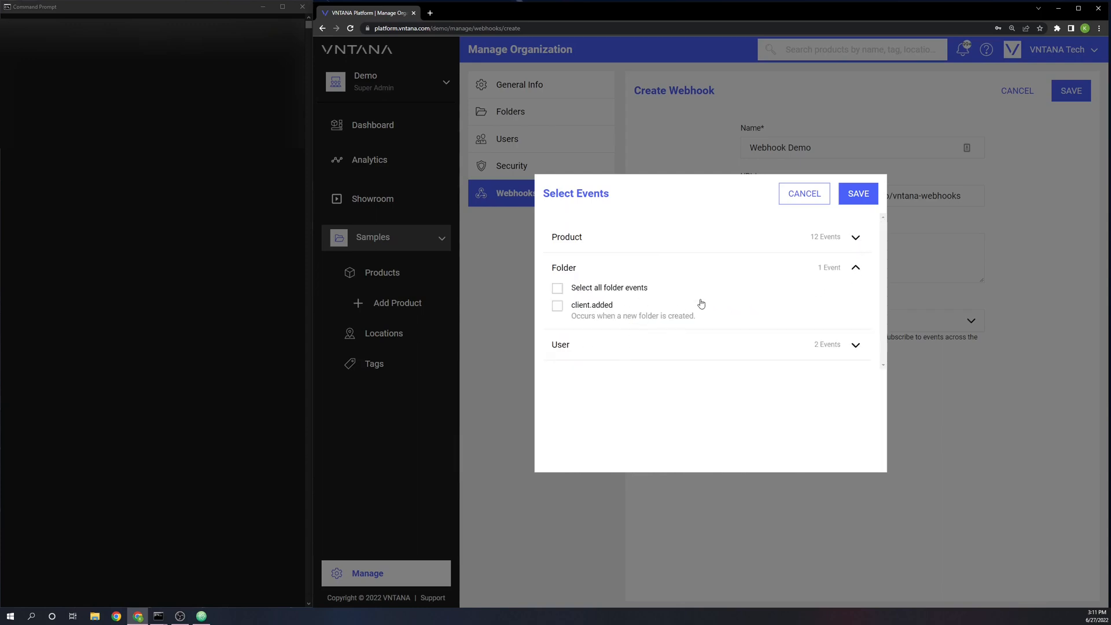
pyautogui.moveTo(628, 313)
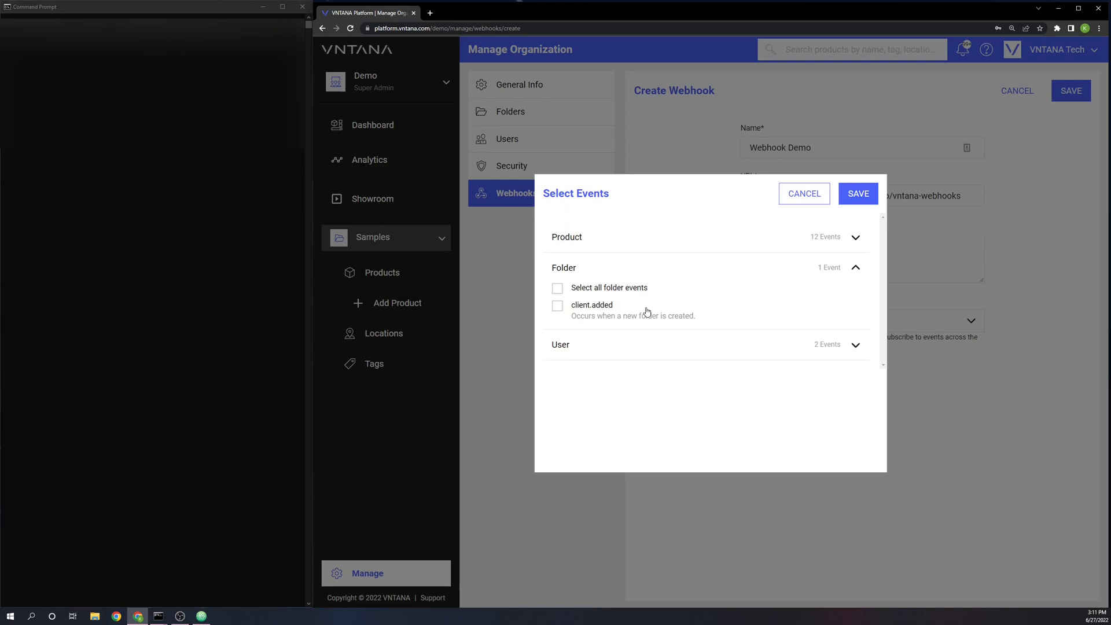
pyautogui.click(856, 268)
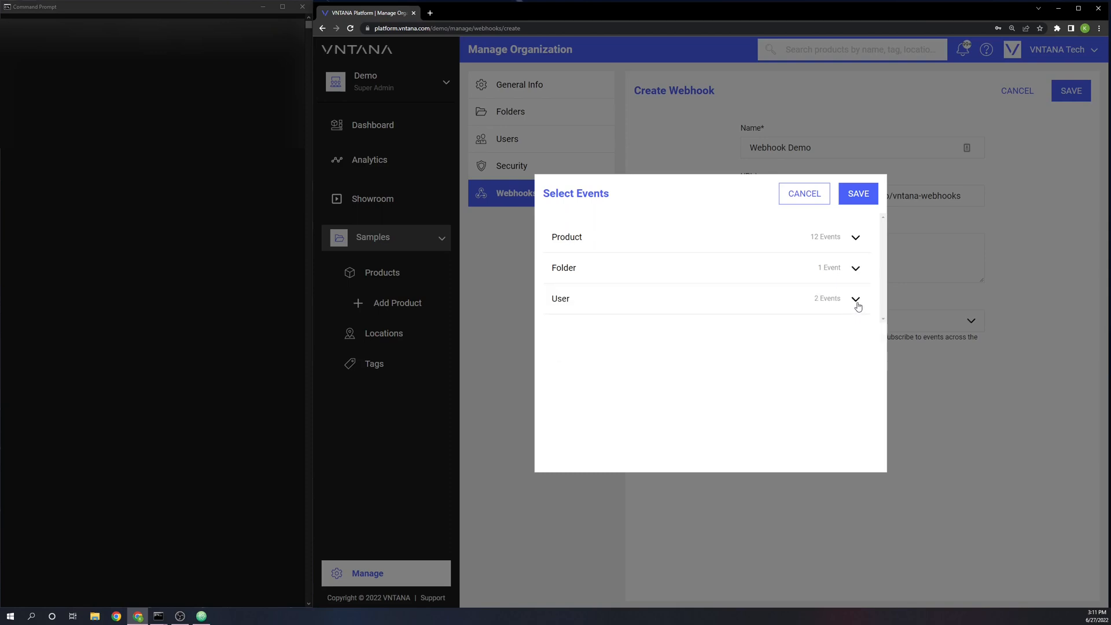
pyautogui.click(856, 299)
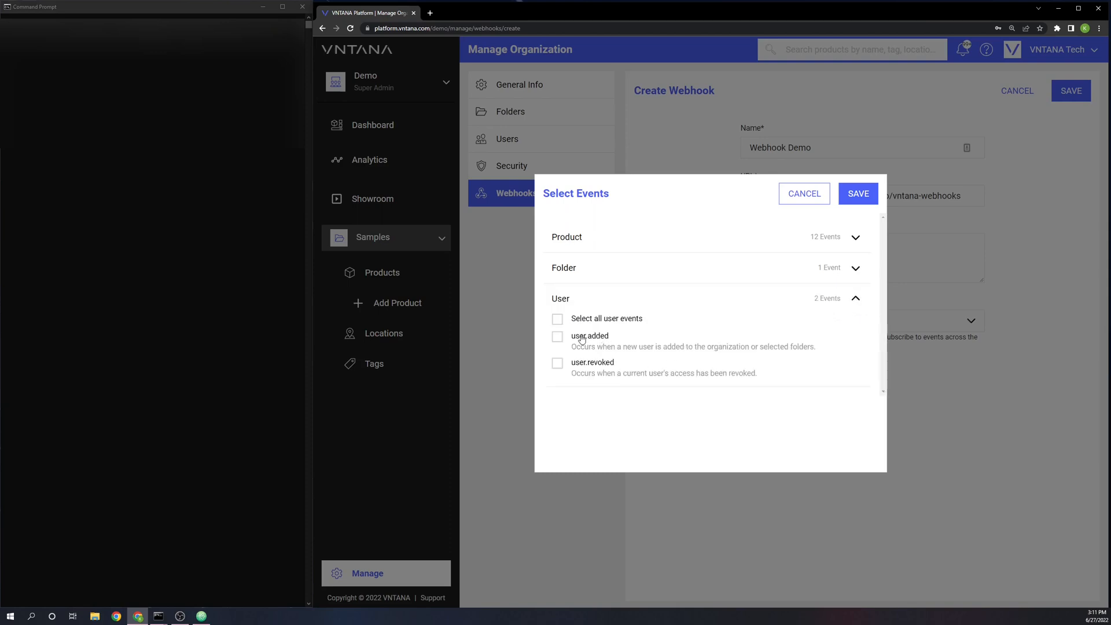
pyautogui.moveTo(604, 367)
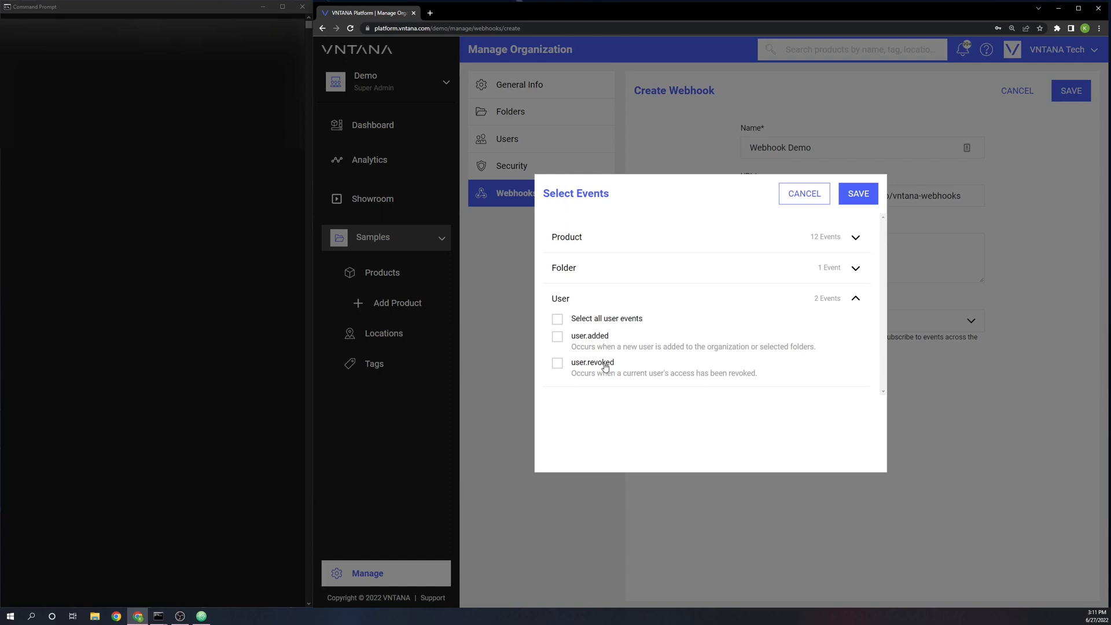
pyautogui.moveTo(609, 356)
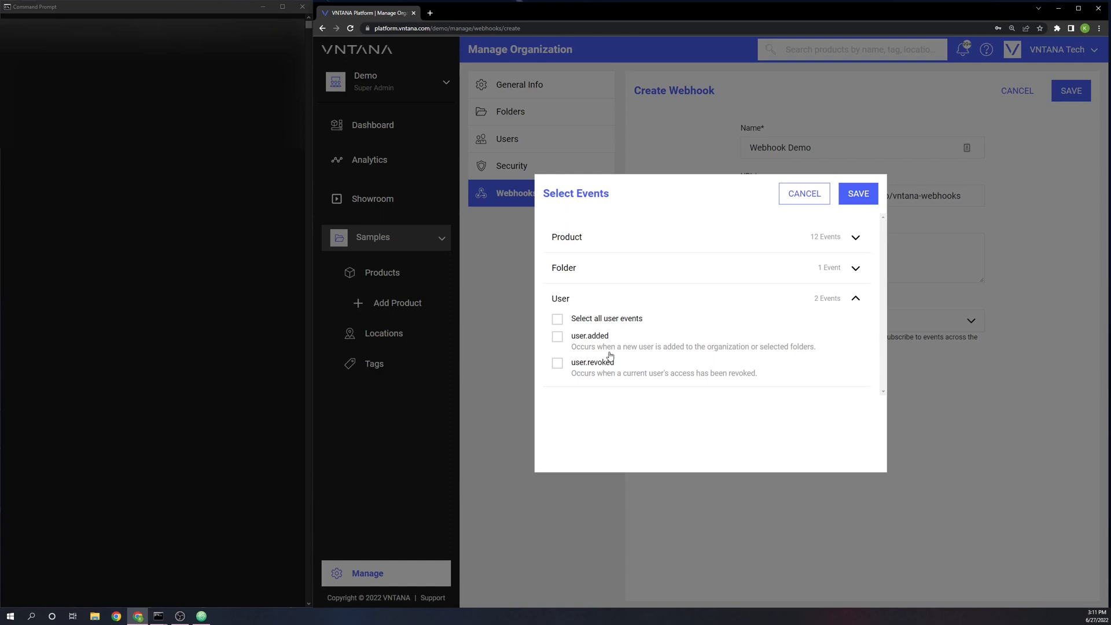
pyautogui.moveTo(856, 298)
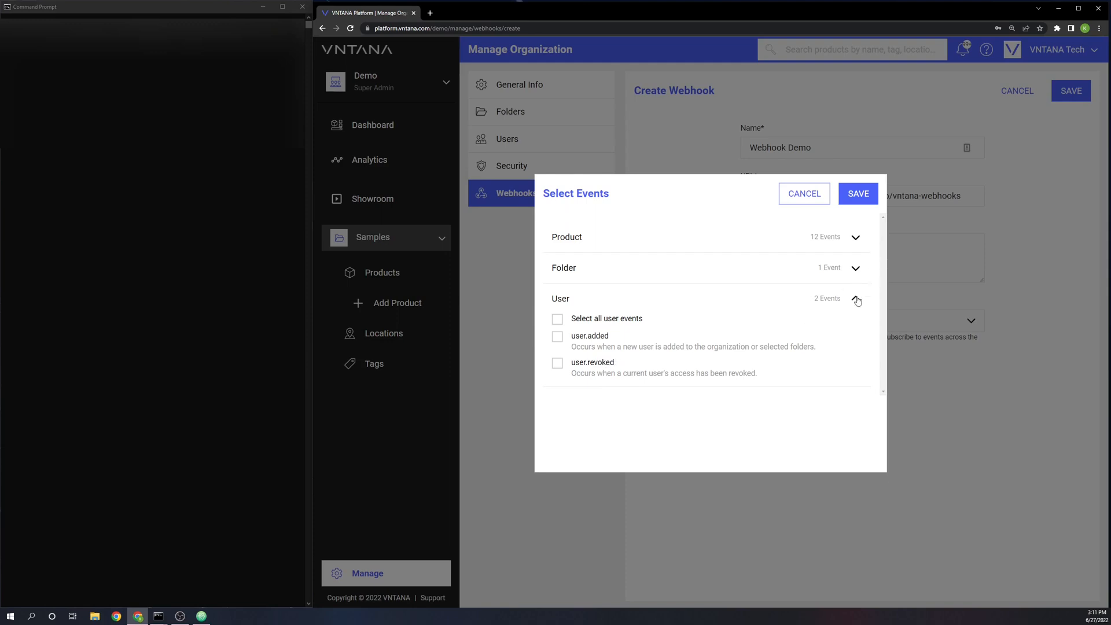
pyautogui.click(856, 299)
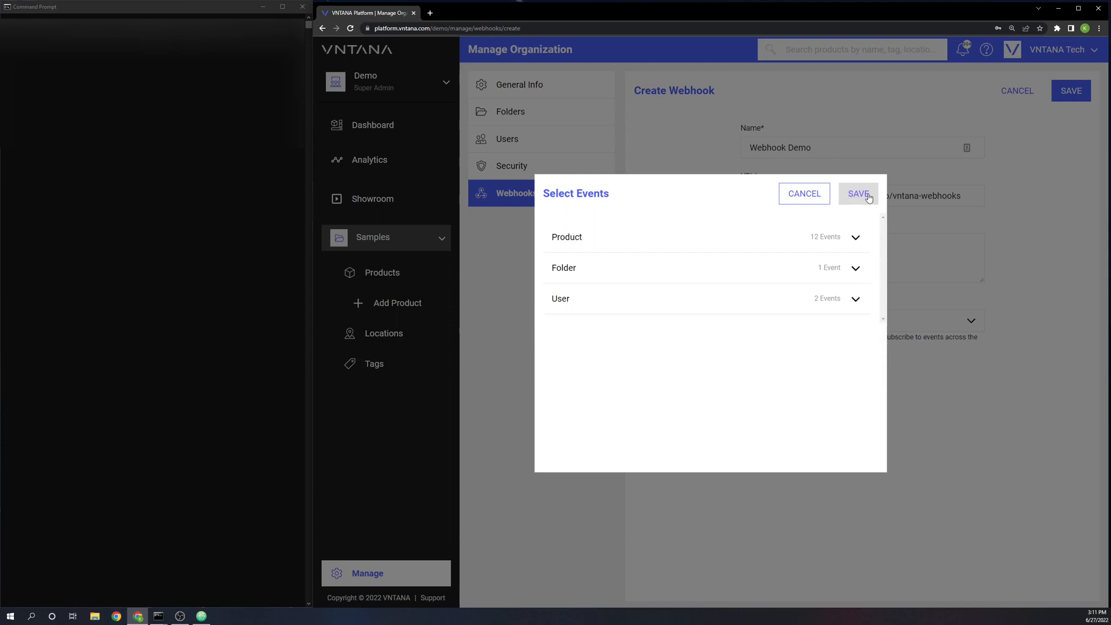
pyautogui.click(858, 193)
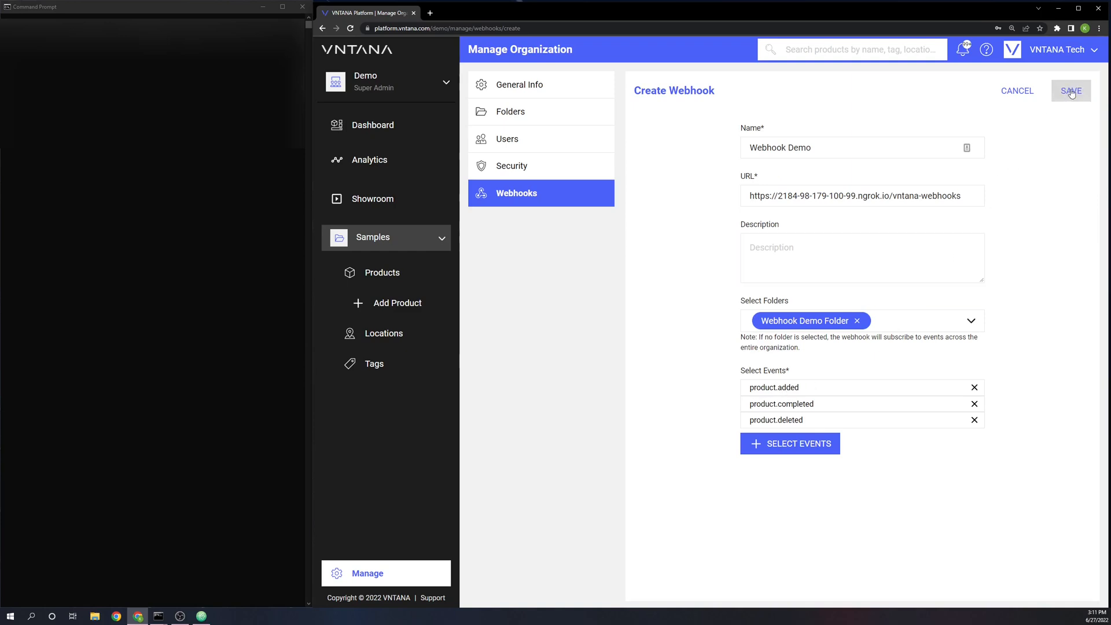
# Step: Save Webhook Demo and expand its row to show URL, folder and events
pyautogui.click(1070, 91)
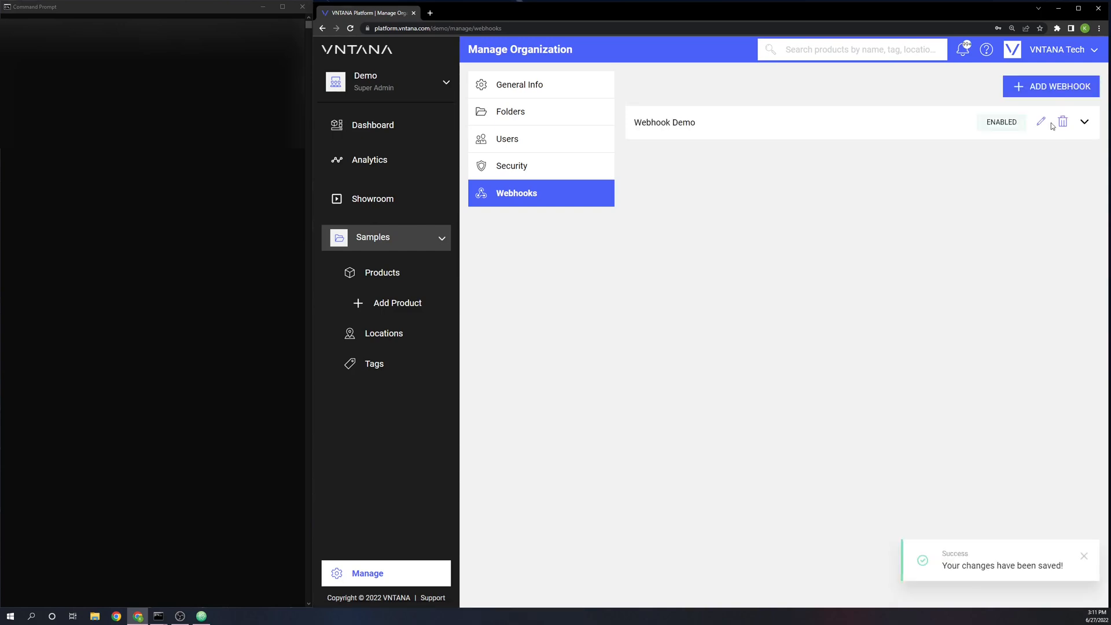
pyautogui.moveTo(1036, 168)
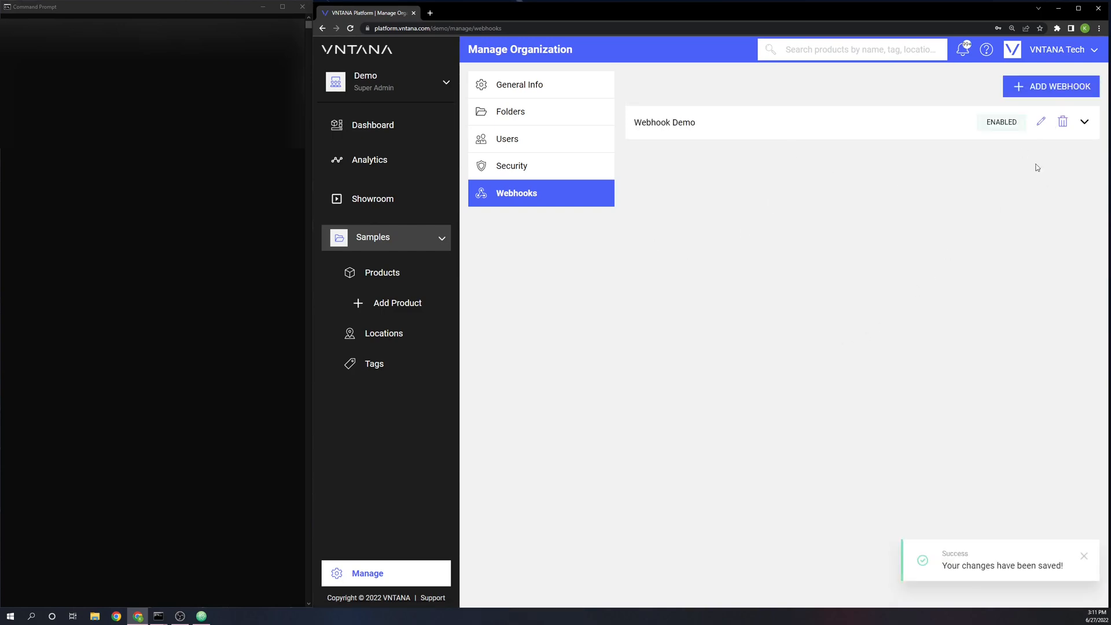
pyautogui.moveTo(1005, 145)
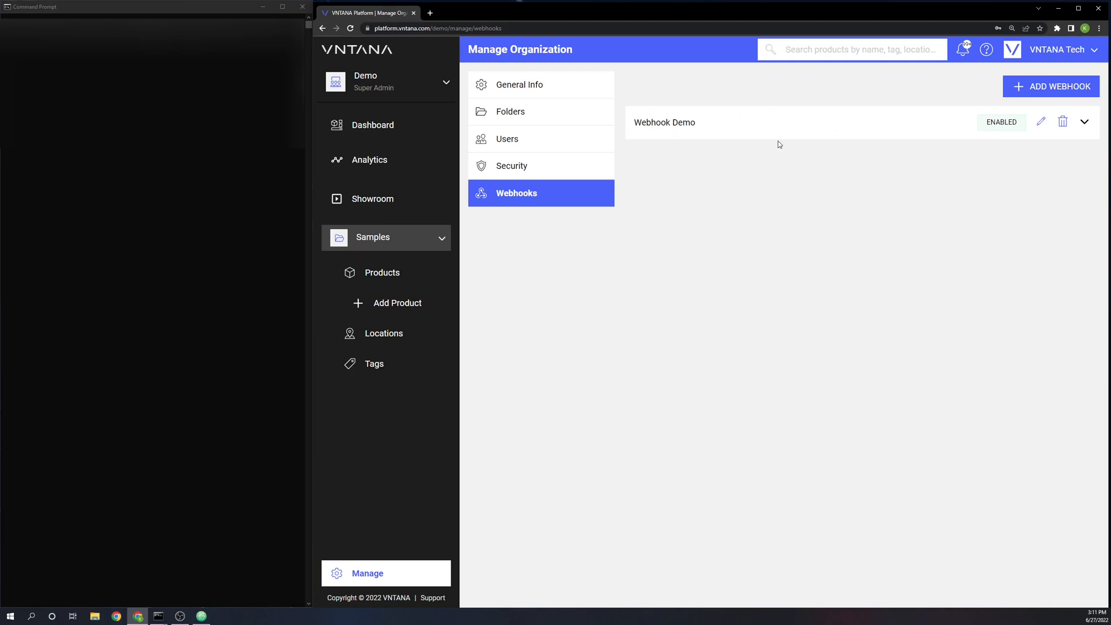
pyautogui.moveTo(1018, 155)
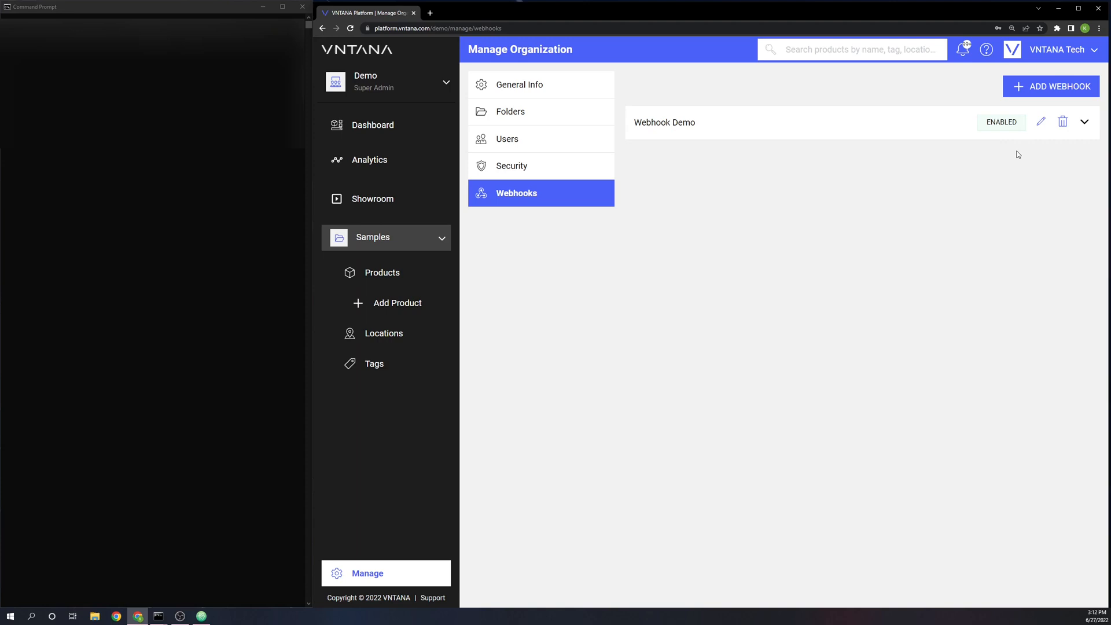
pyautogui.moveTo(1041, 122)
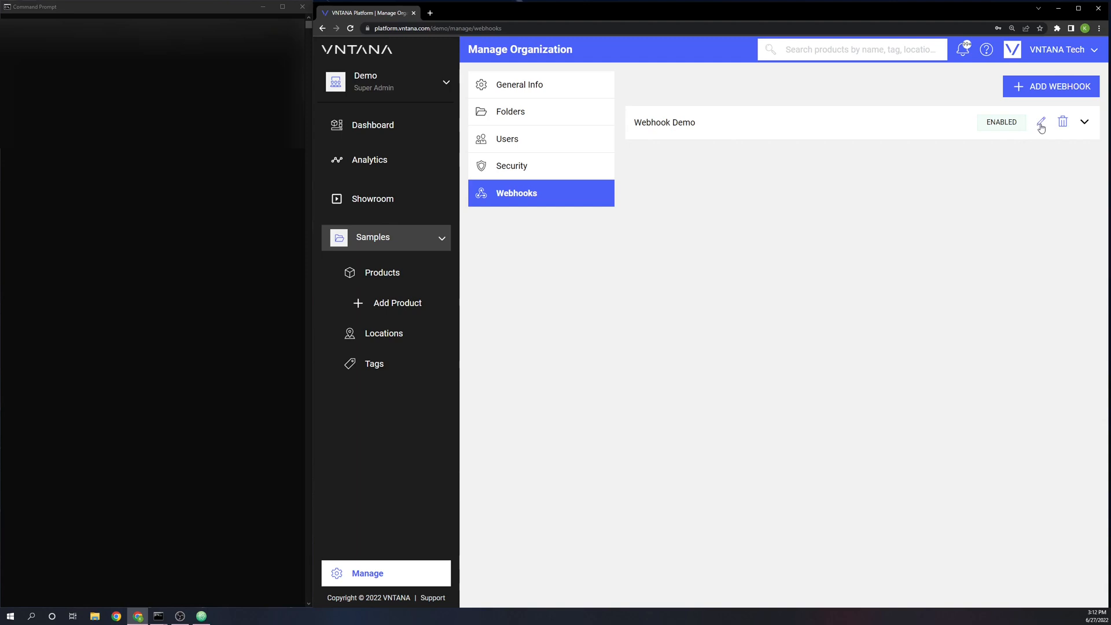
pyautogui.moveTo(1088, 121)
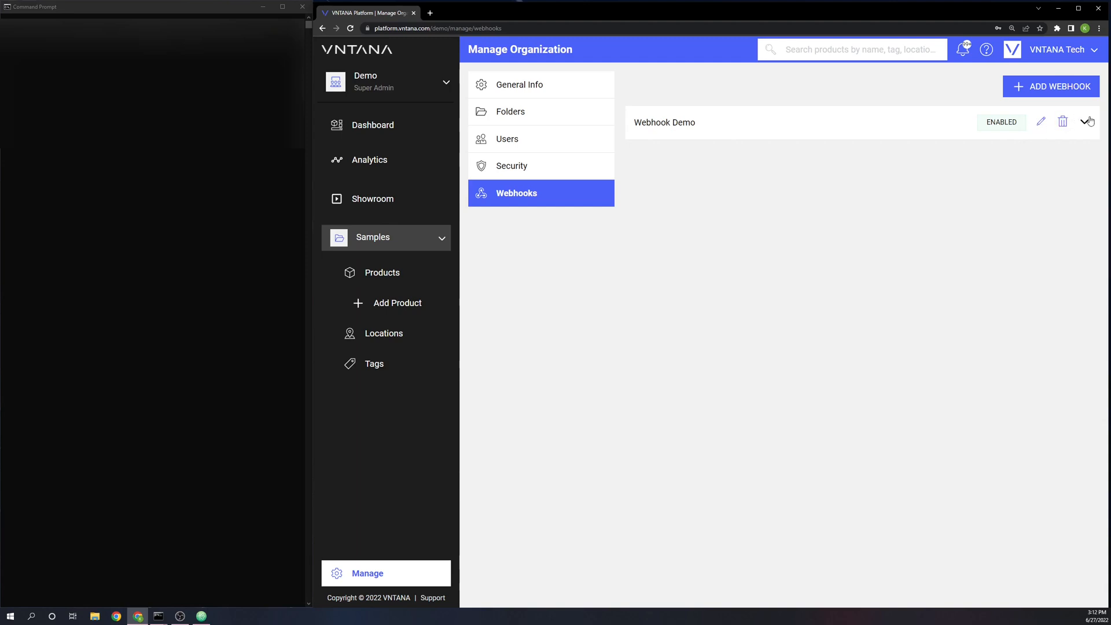
pyautogui.click(1085, 121)
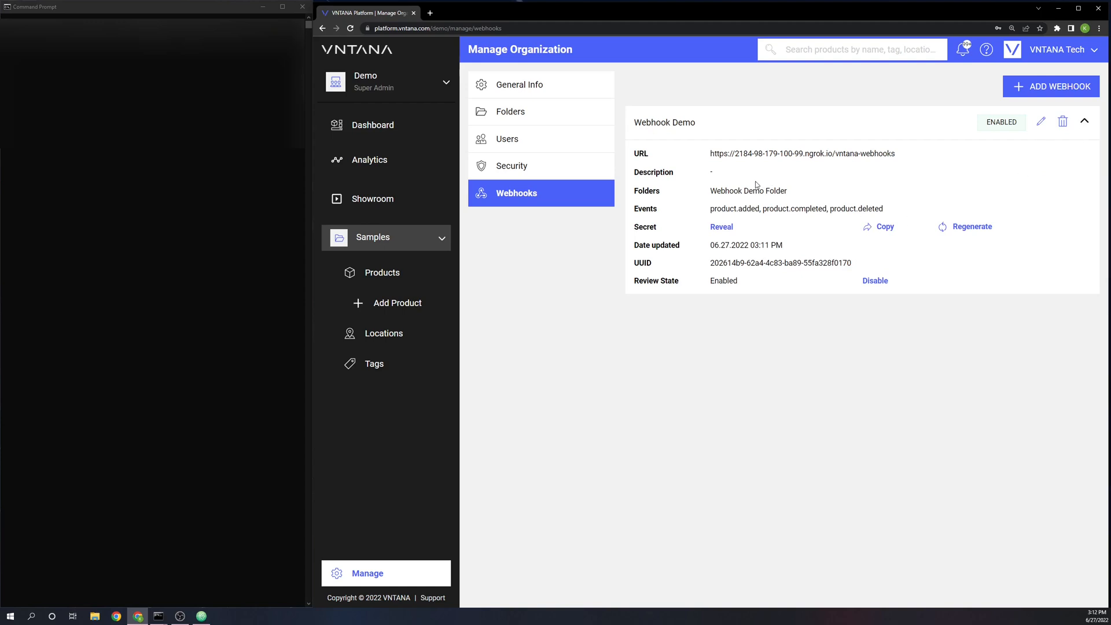
pyautogui.moveTo(783, 233)
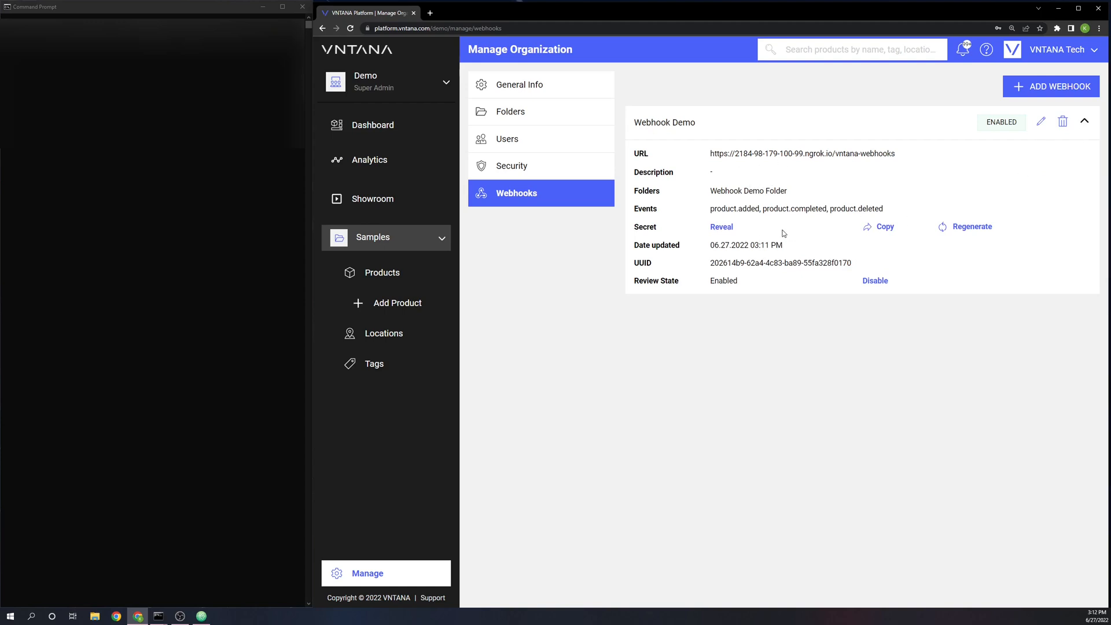
pyautogui.moveTo(722, 227)
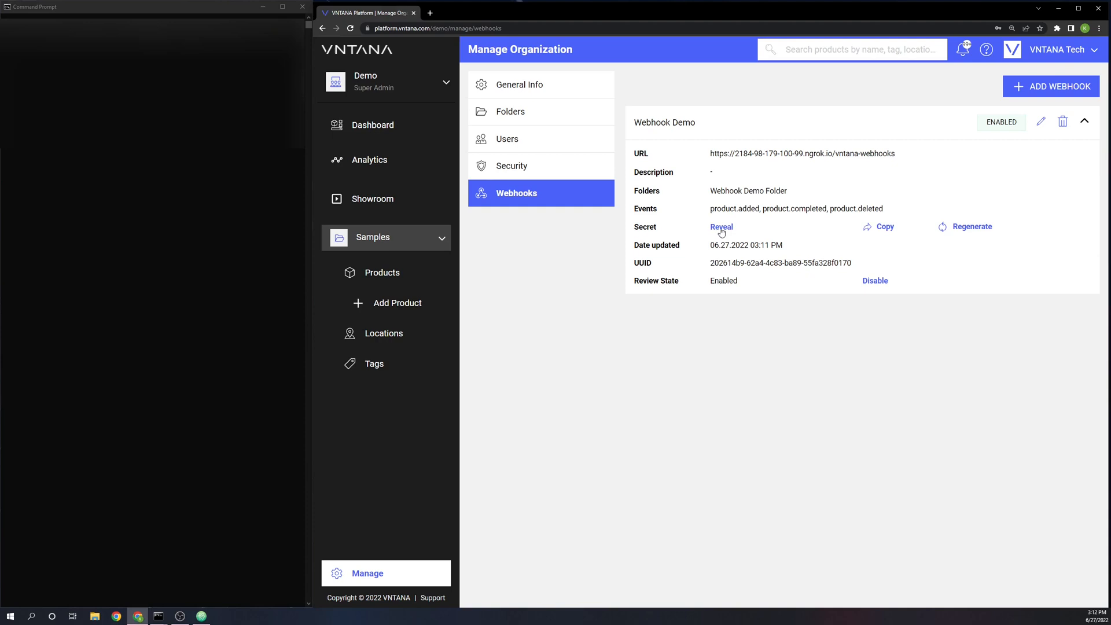
pyautogui.moveTo(827, 237)
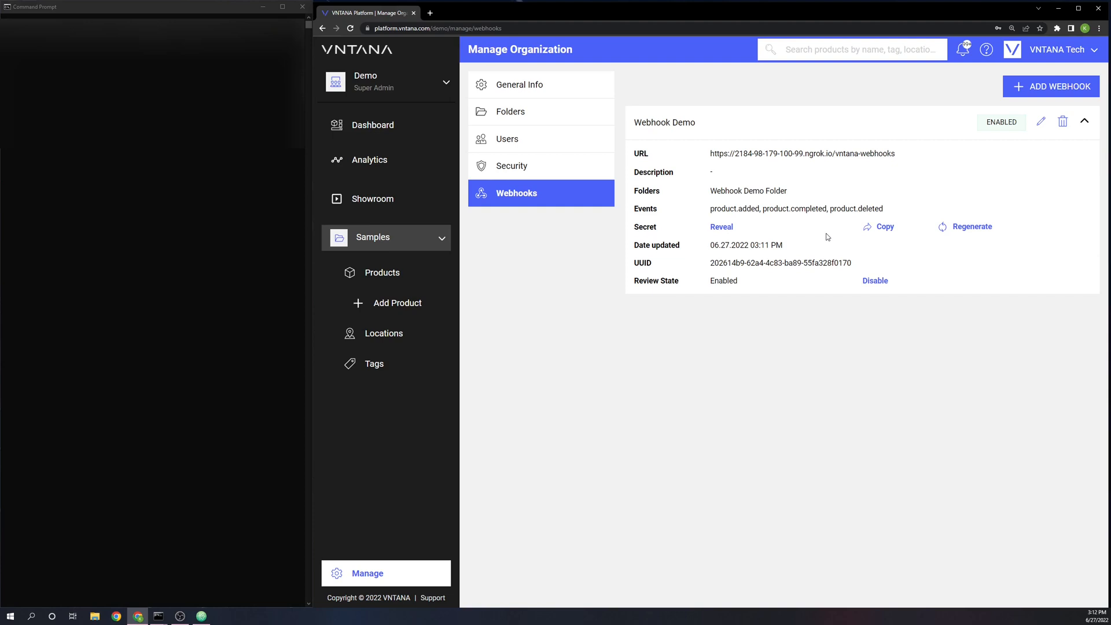
# Step: Switch to the Command Prompt window running the test.py webhook listener
pyautogui.click(884, 226)
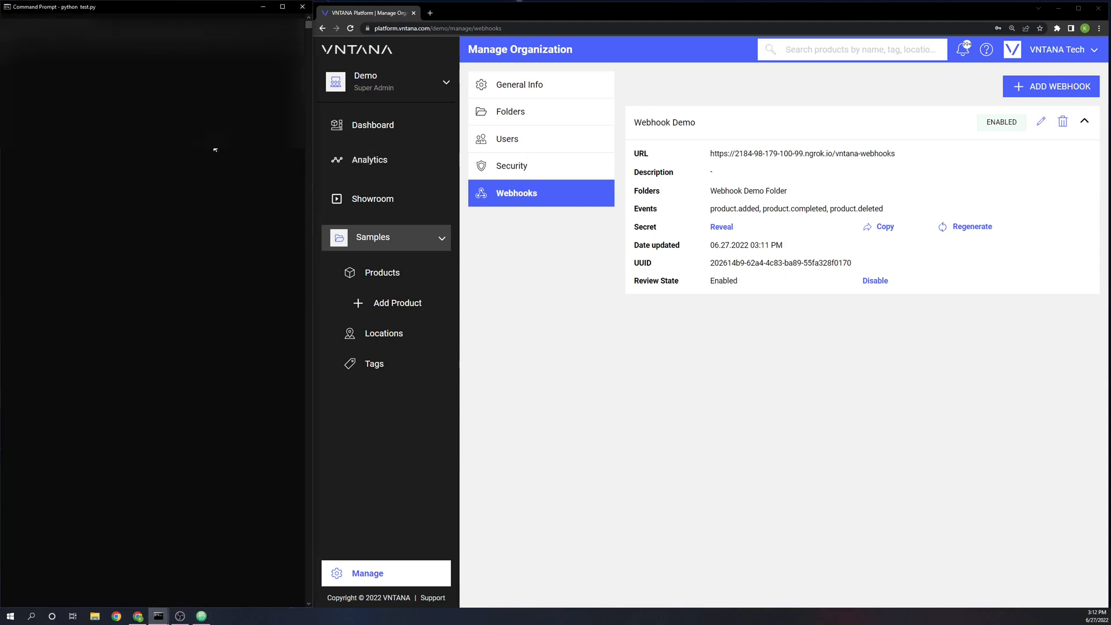
pyautogui.moveTo(373, 199)
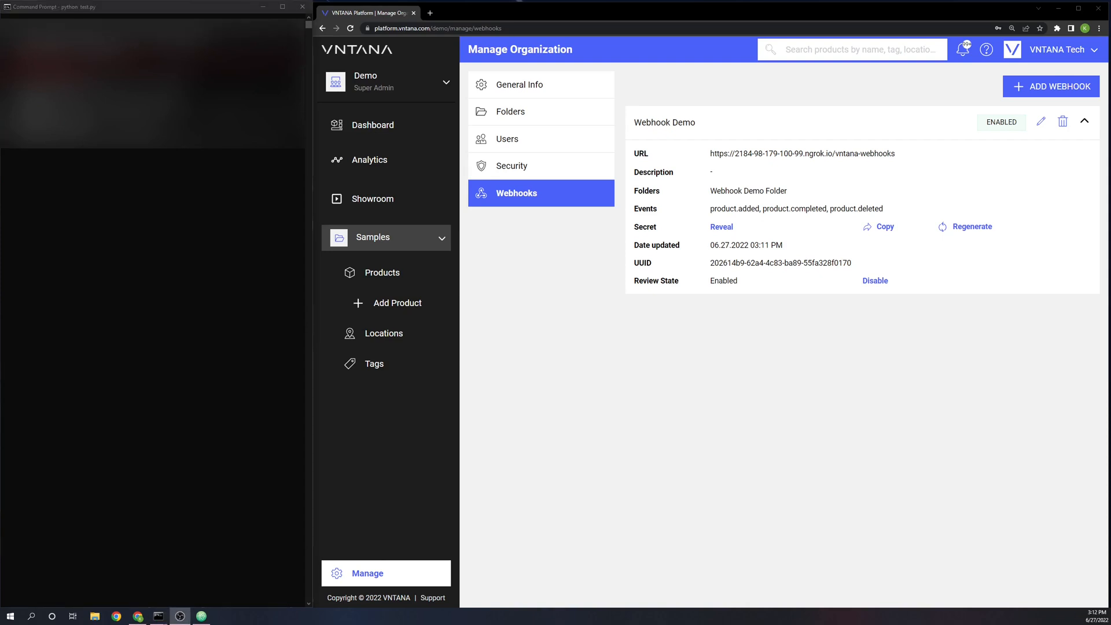
pyautogui.moveTo(774, 344)
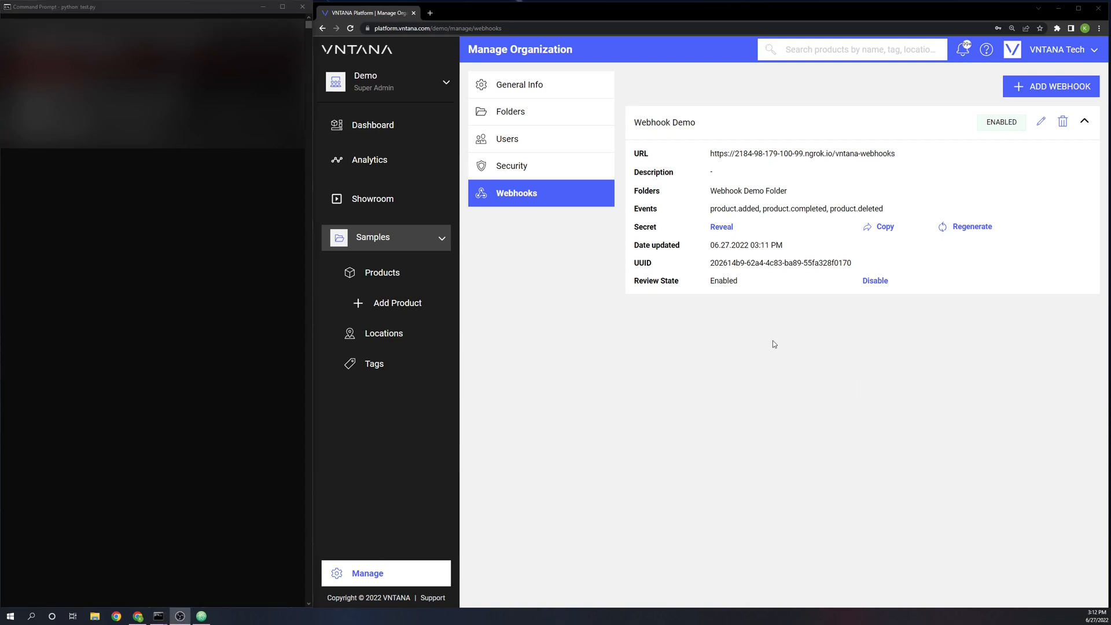
pyautogui.moveTo(877, 284)
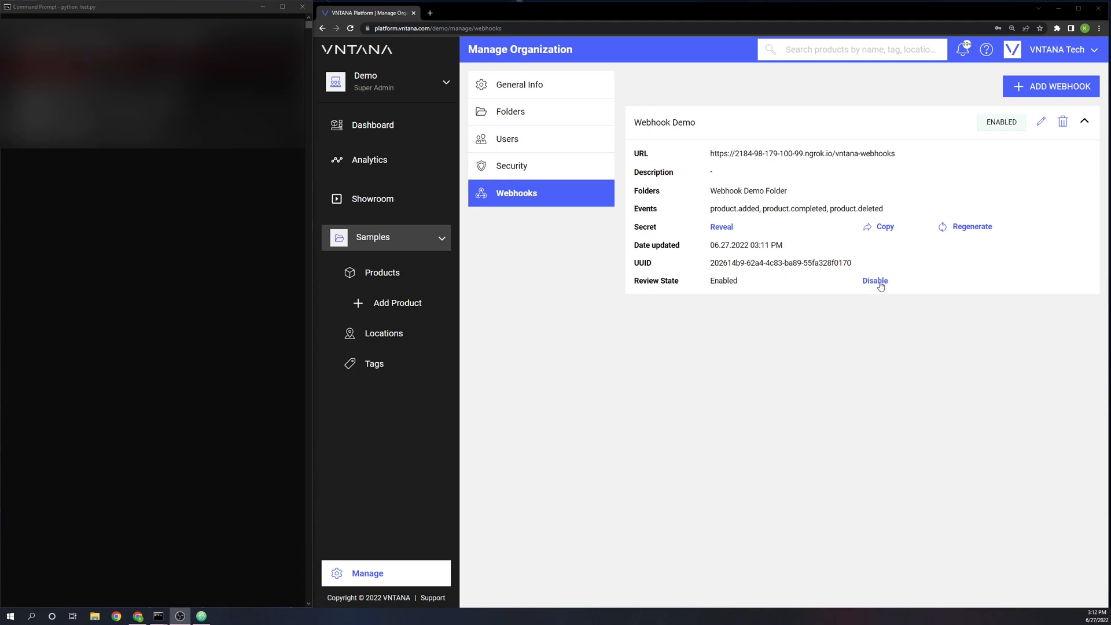
pyautogui.moveTo(742, 307)
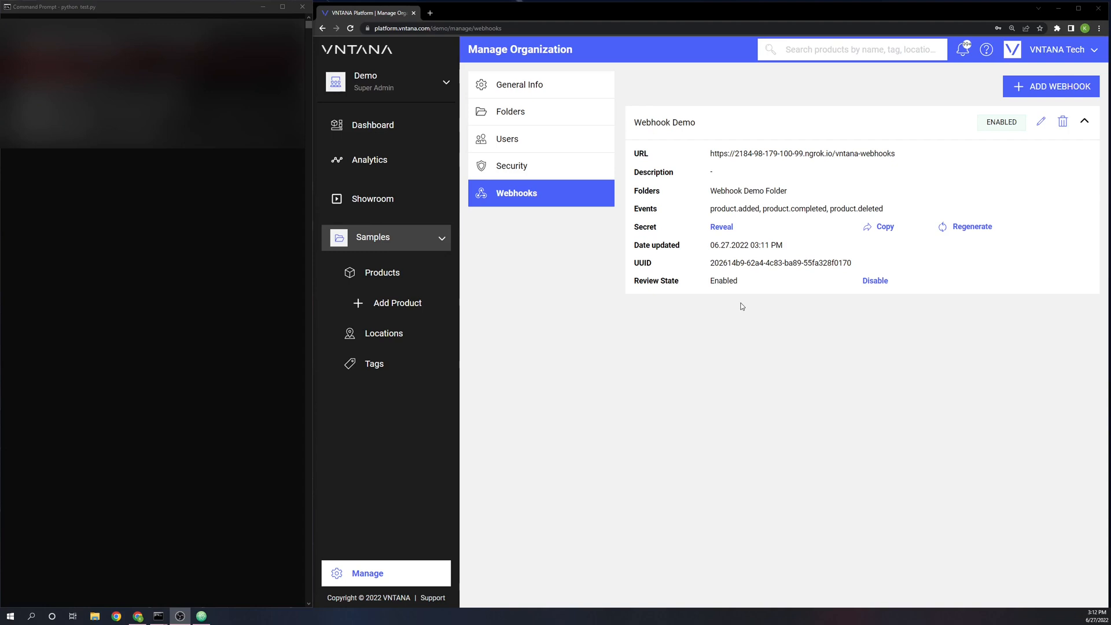
pyautogui.moveTo(685, 300)
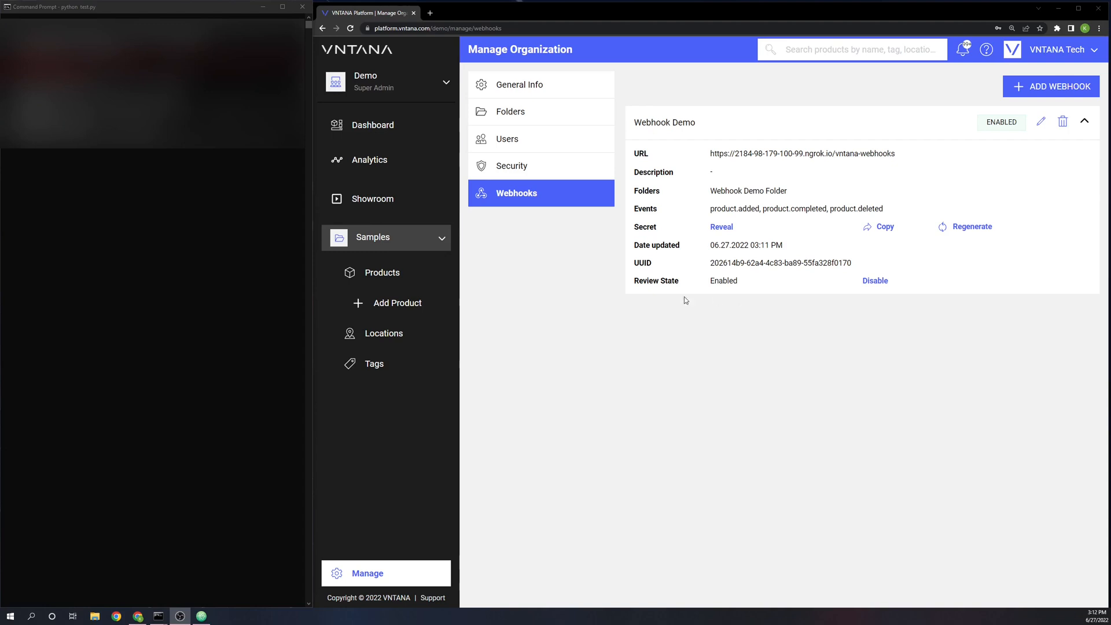
pyautogui.moveTo(395, 246)
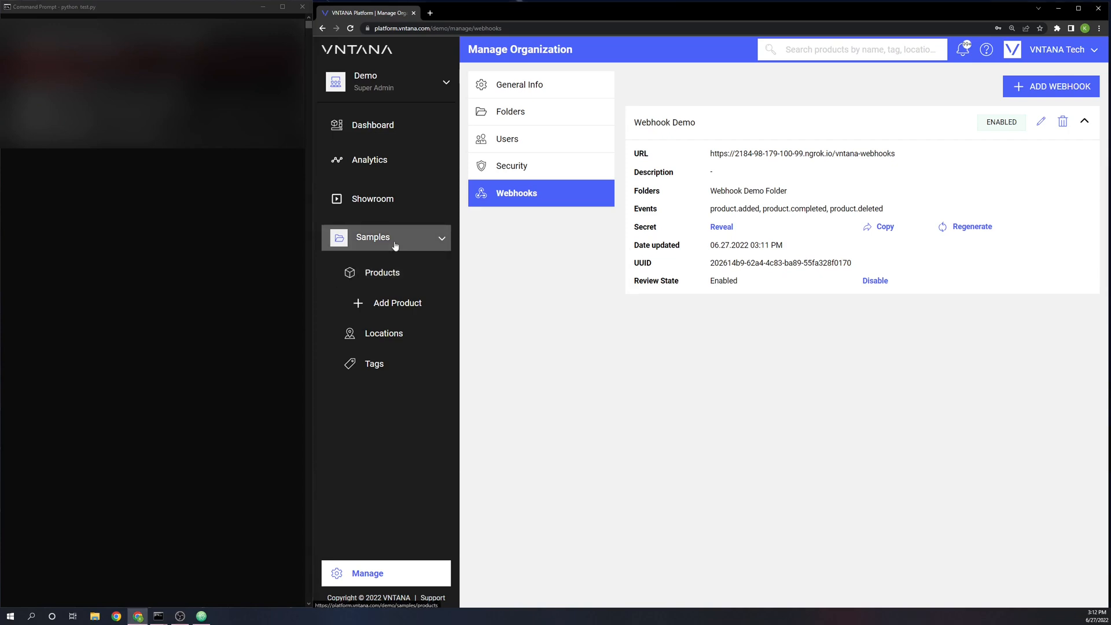
# Step: Start a product in Webhook Demo Folder and attach Vntana_Joggers_AllColorways_Blue.glb
pyautogui.click(382, 272)
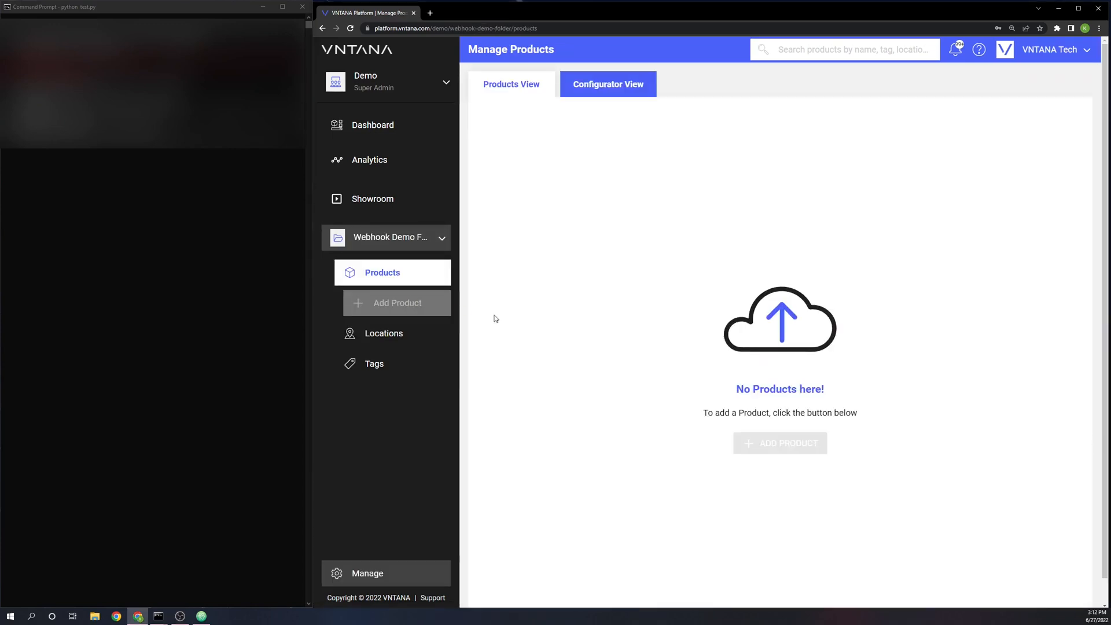
pyautogui.moveTo(780, 443)
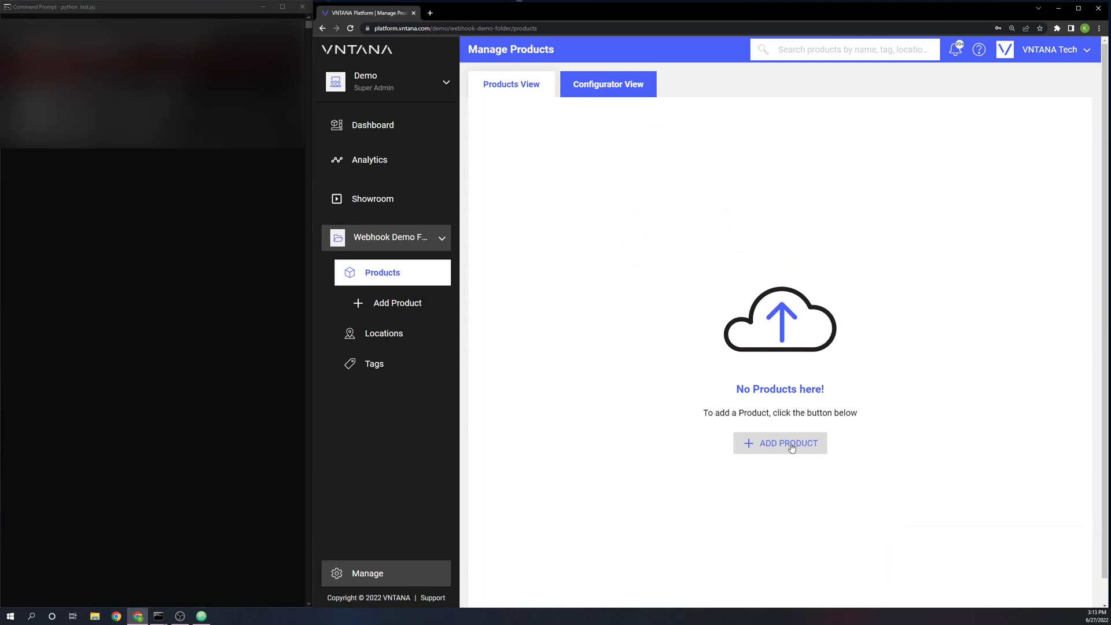
pyautogui.click(780, 443)
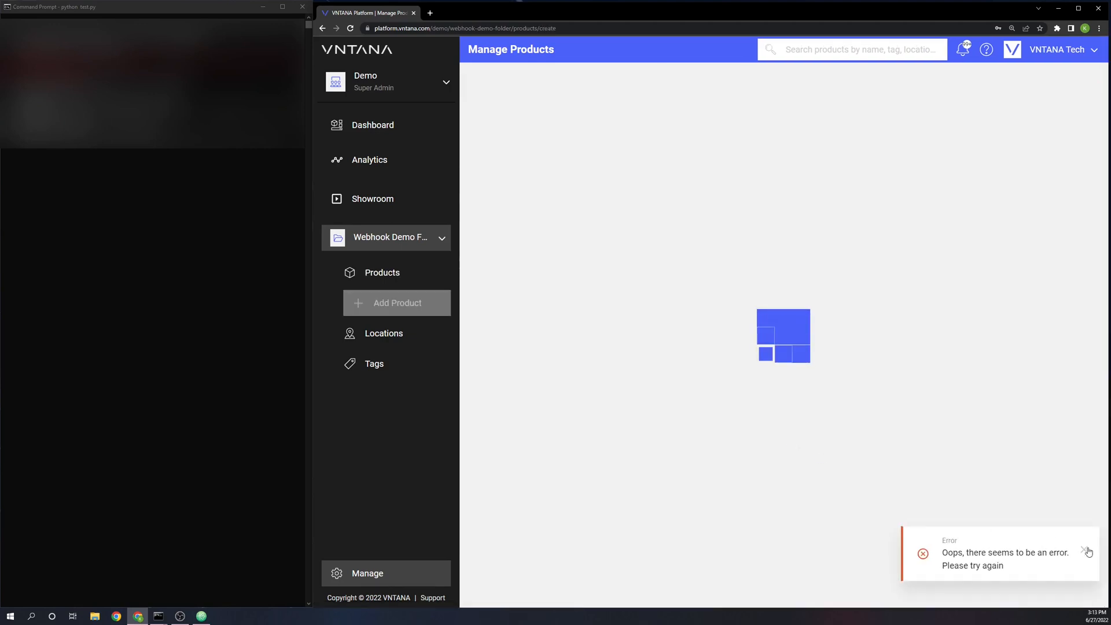
pyautogui.click(1087, 552)
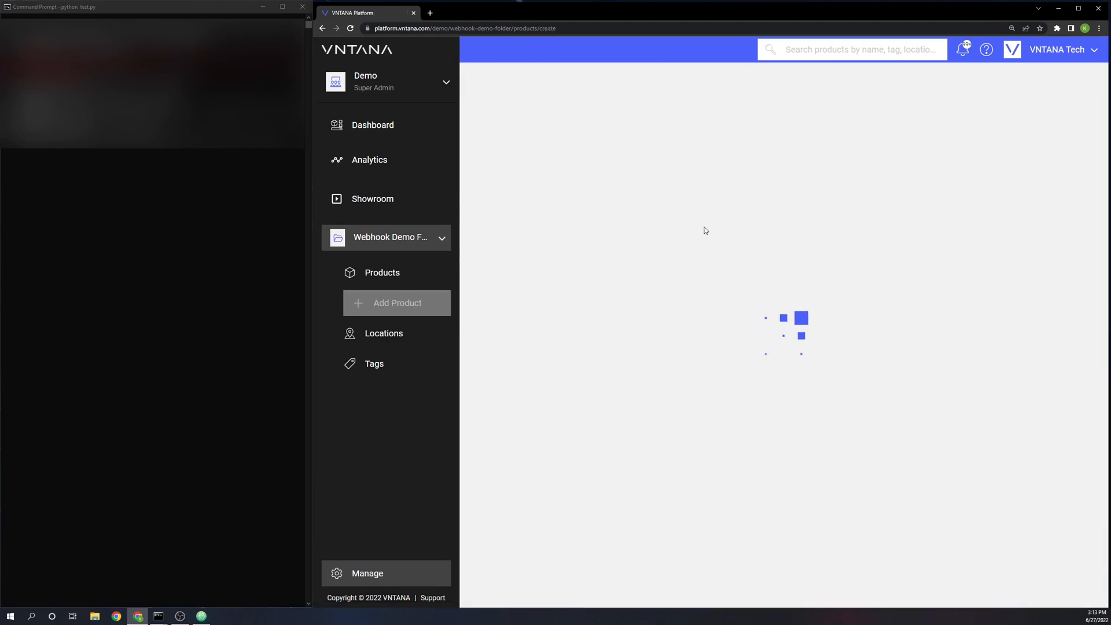
pyautogui.click(397, 303)
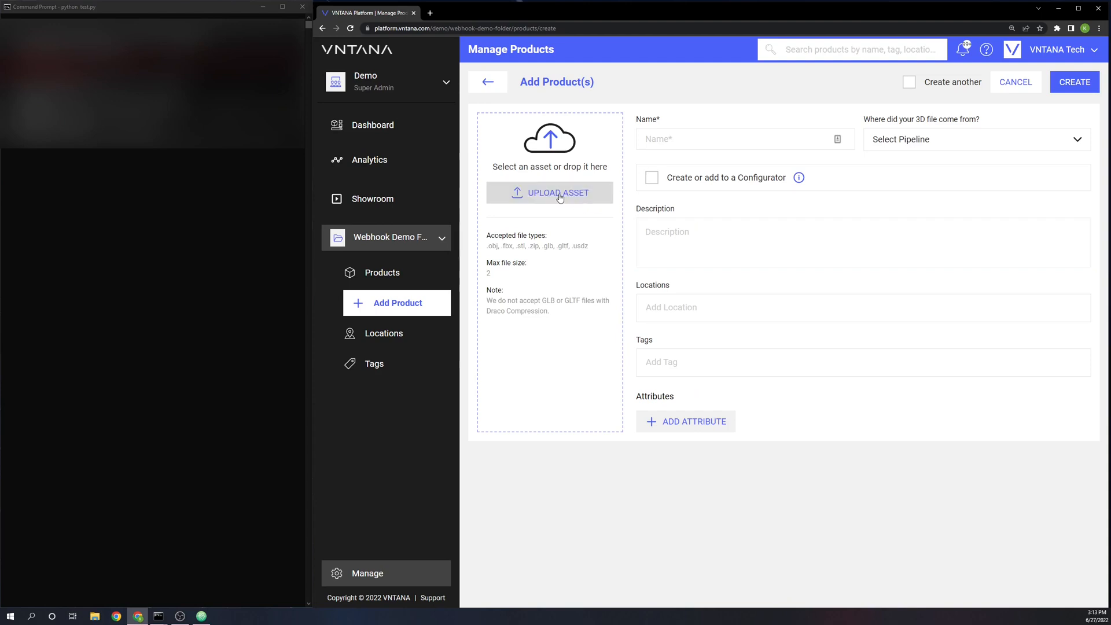
pyautogui.click(550, 192)
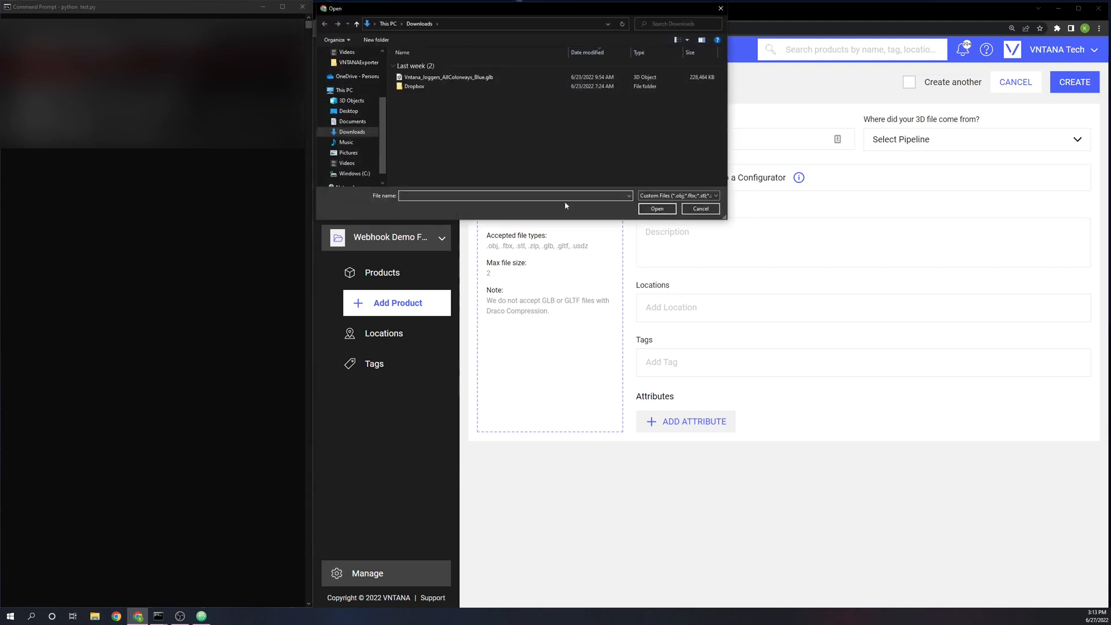
pyautogui.click(448, 77)
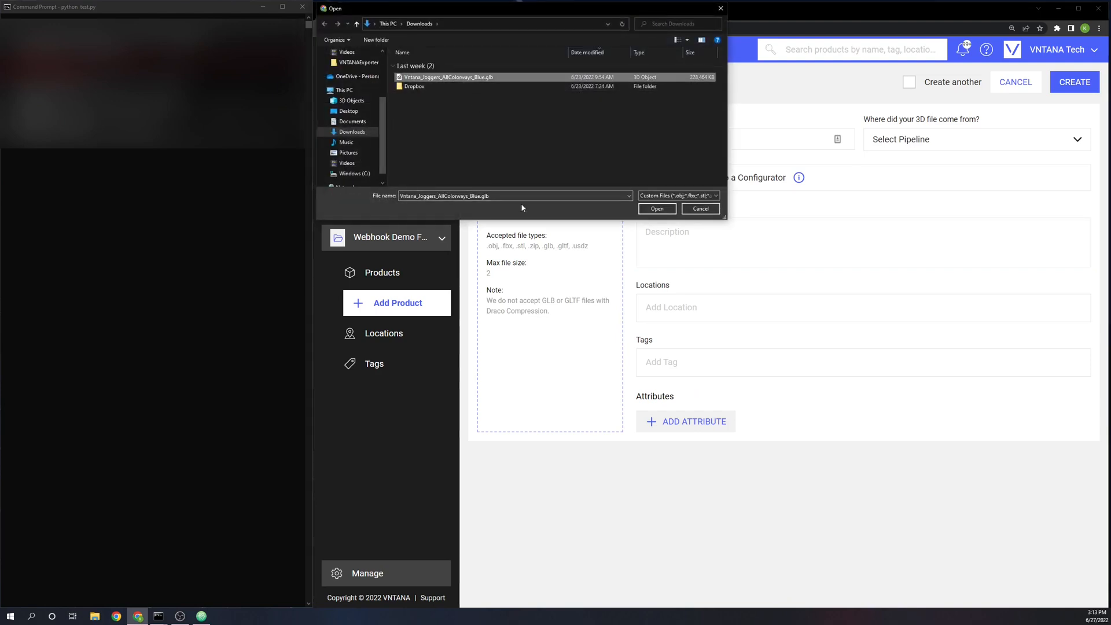
pyautogui.click(656, 208)
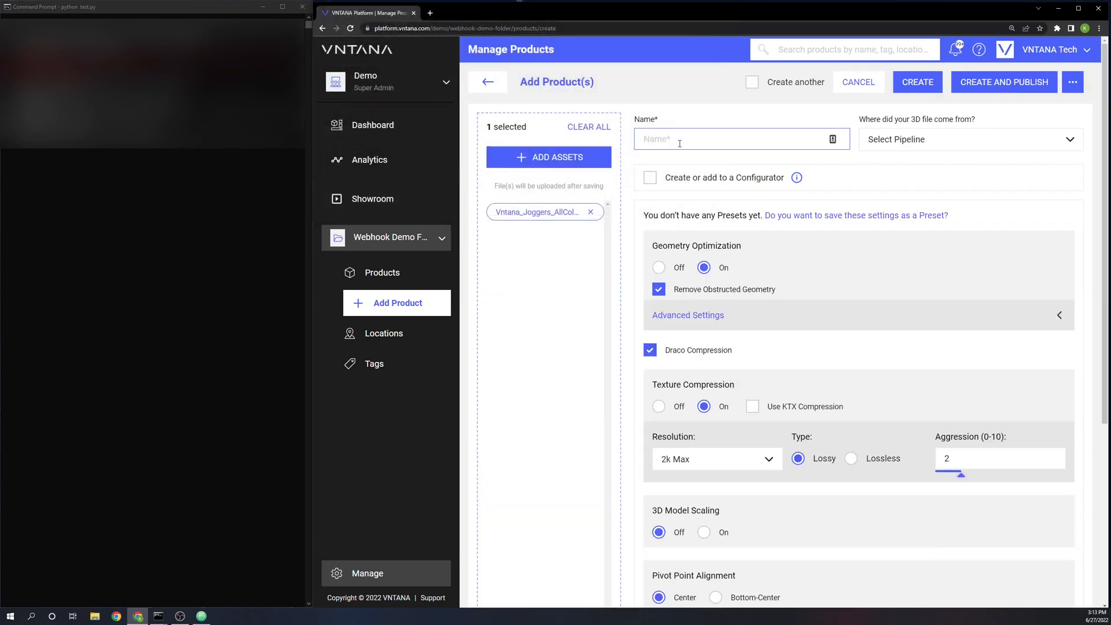
# Step: Name the product 'Webhook Demo Joggers', choose the Browzwear pipeline, and create and publish it
pyautogui.write('Webhook Demo')
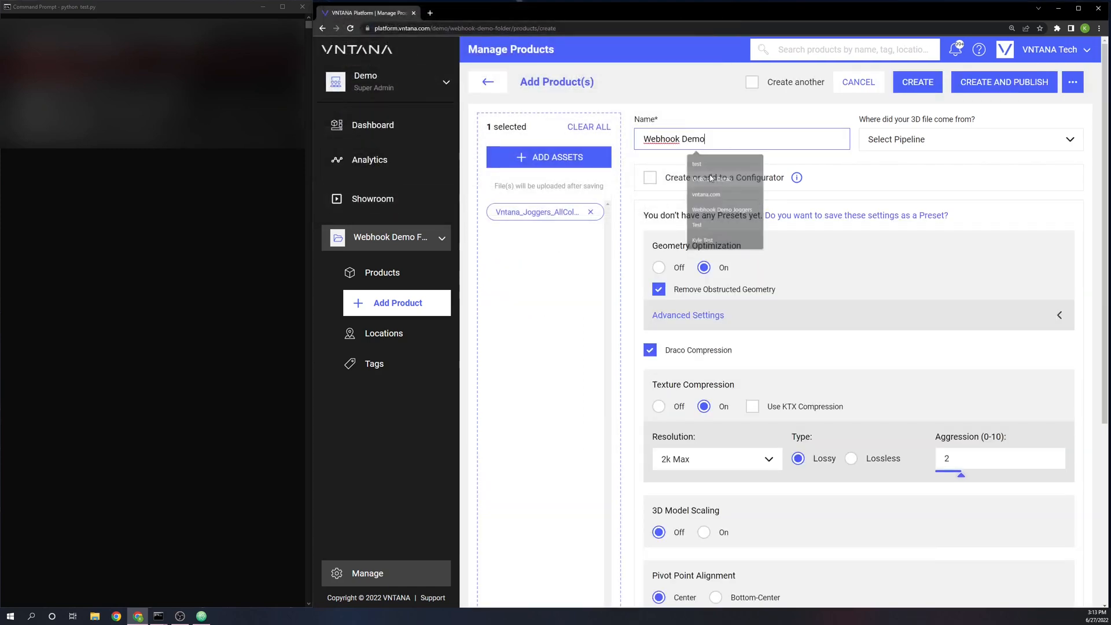
pyautogui.write('Jo')
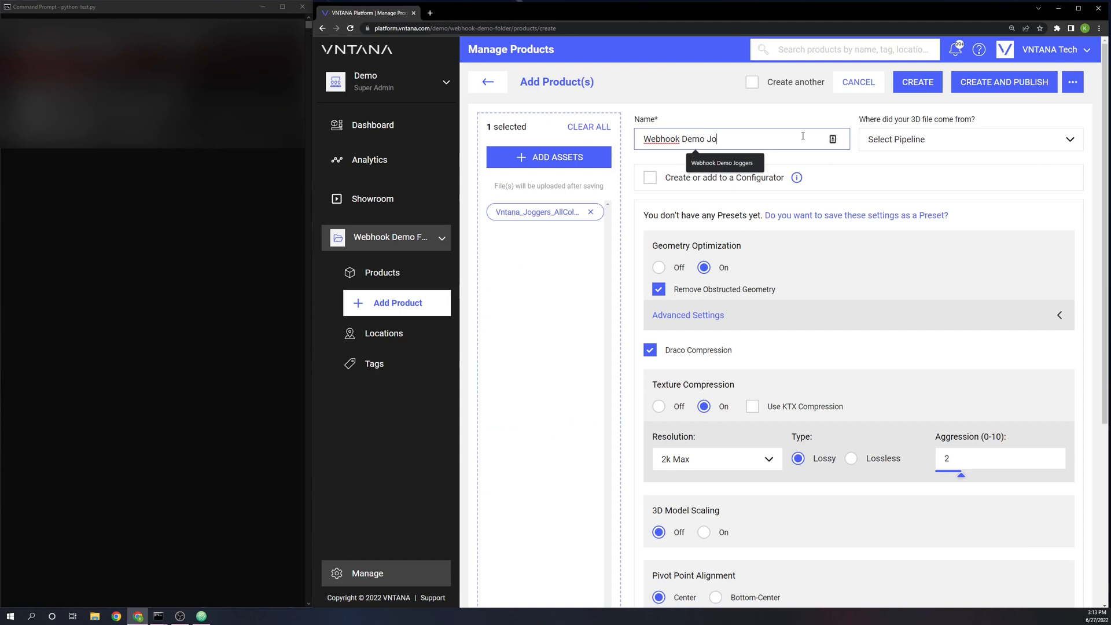
pyautogui.click(969, 139)
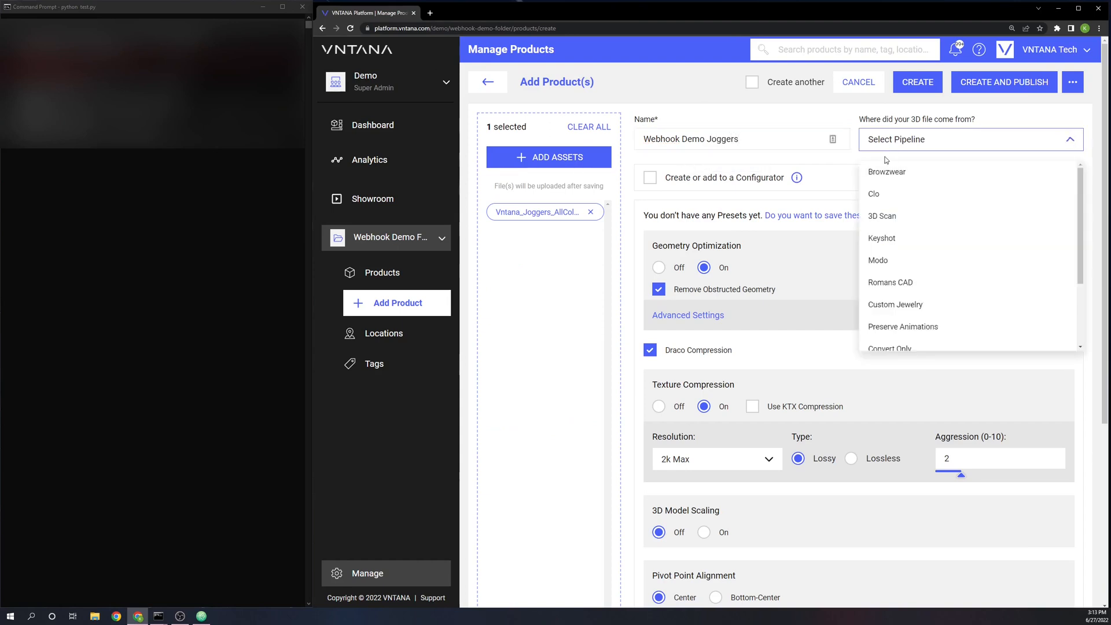
pyautogui.click(886, 171)
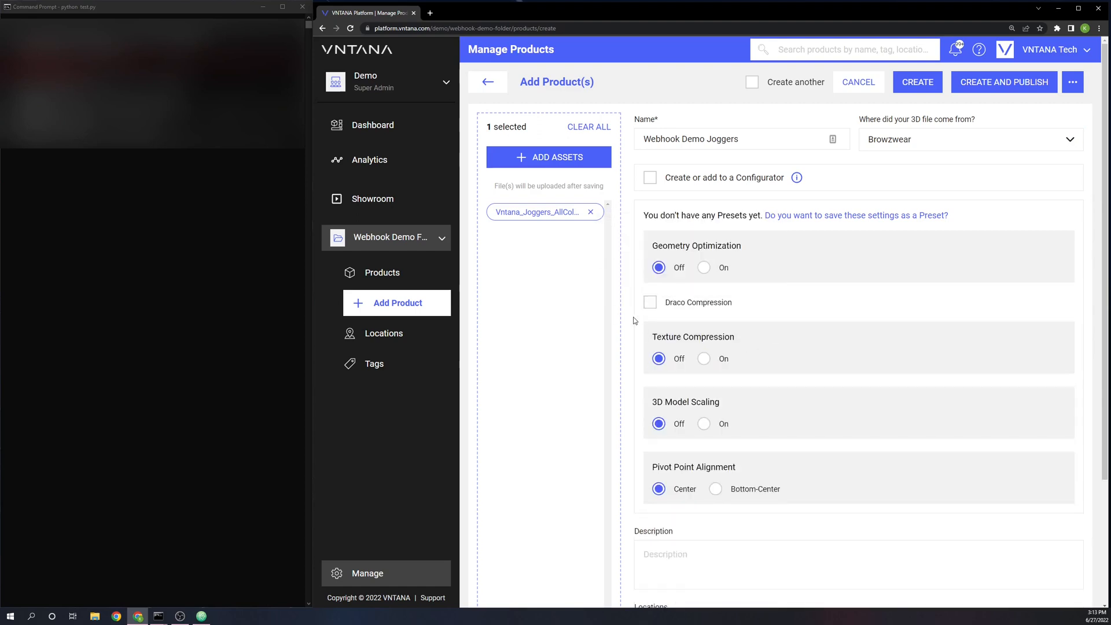
pyautogui.moveTo(789, 95)
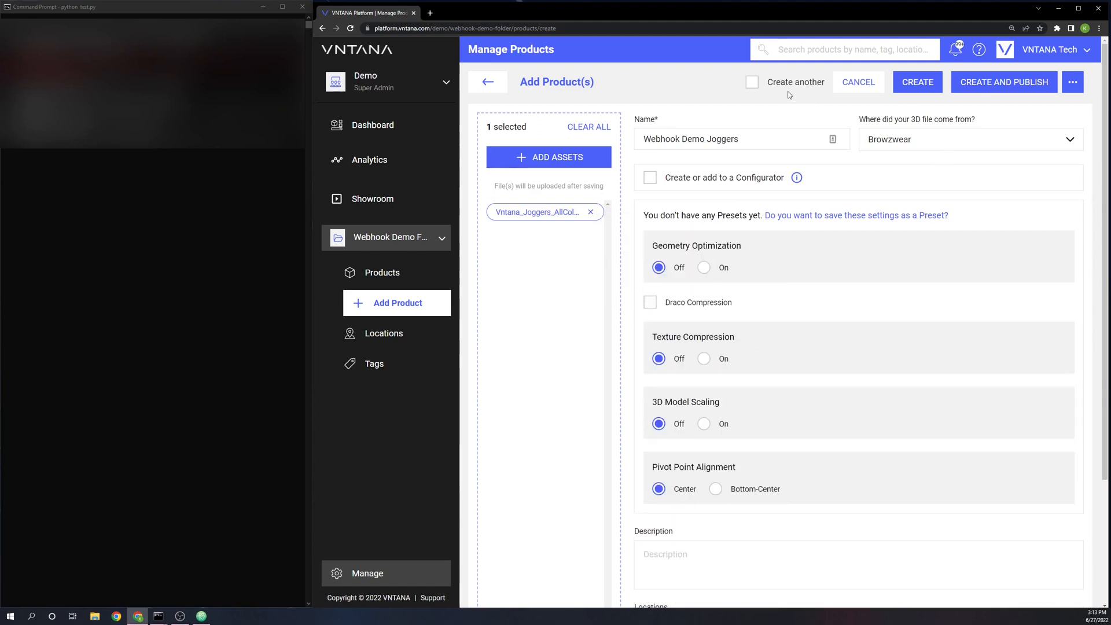
pyautogui.moveTo(1003, 88)
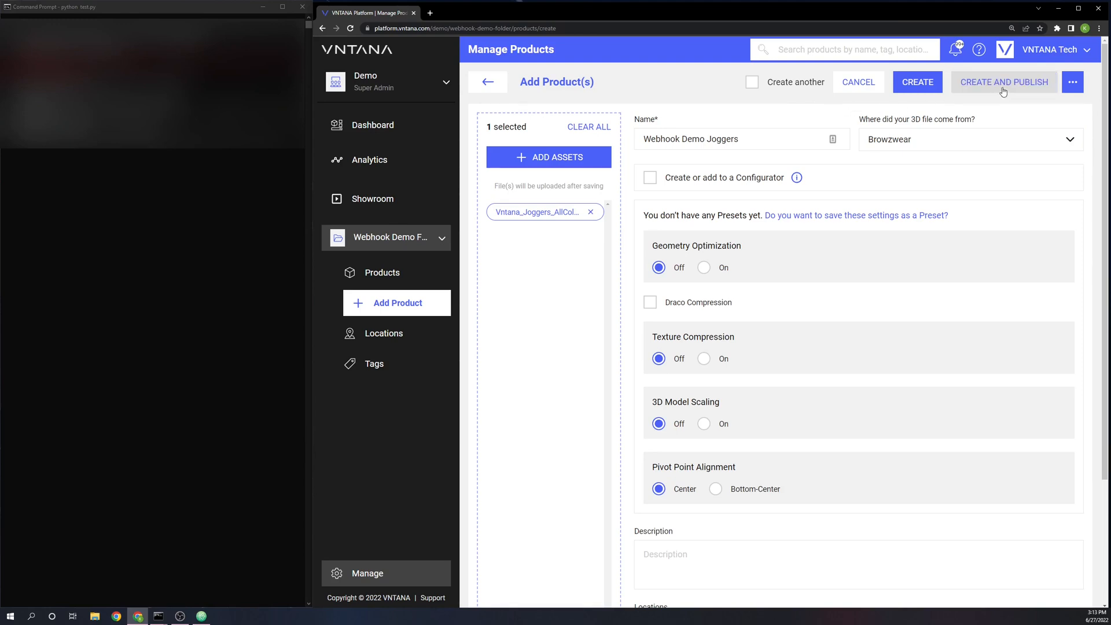
pyautogui.click(1004, 81)
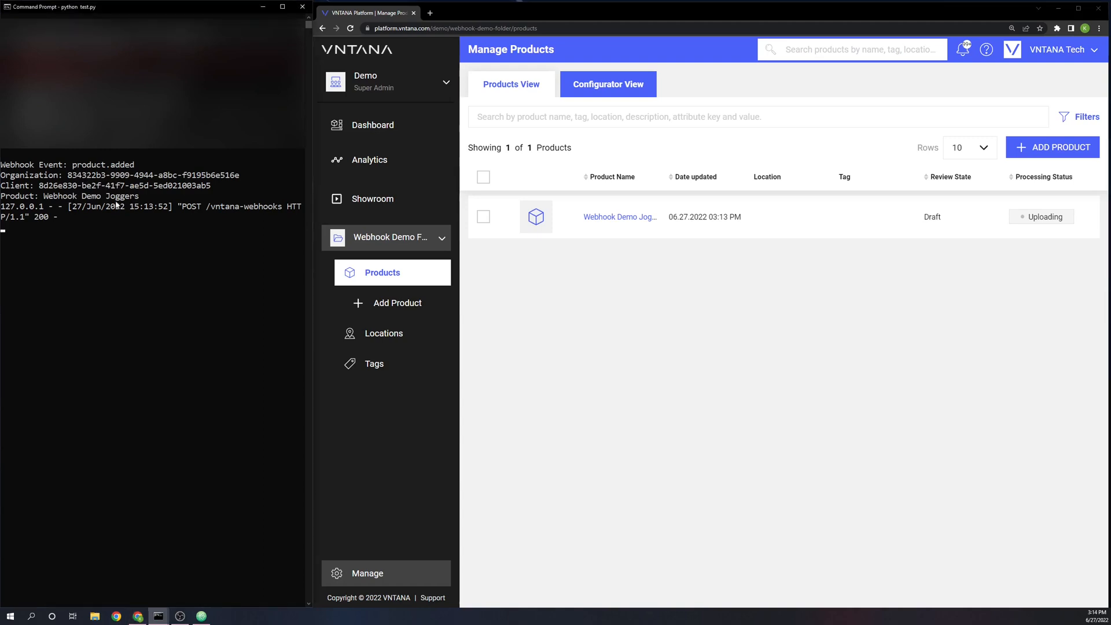
pyautogui.moveTo(767, 378)
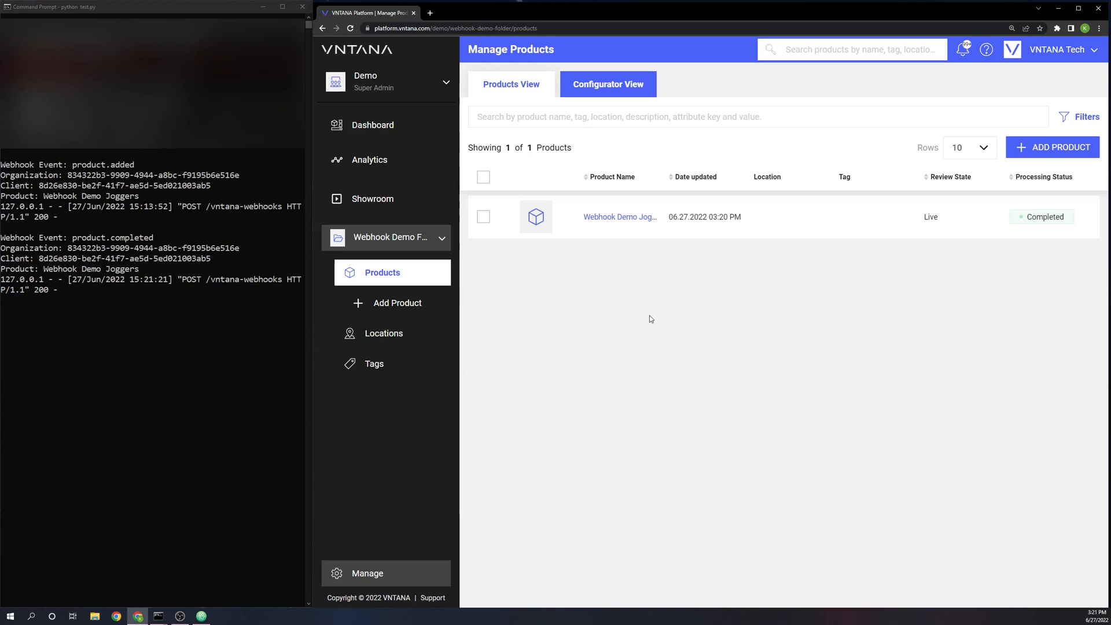
pyautogui.moveTo(108, 232)
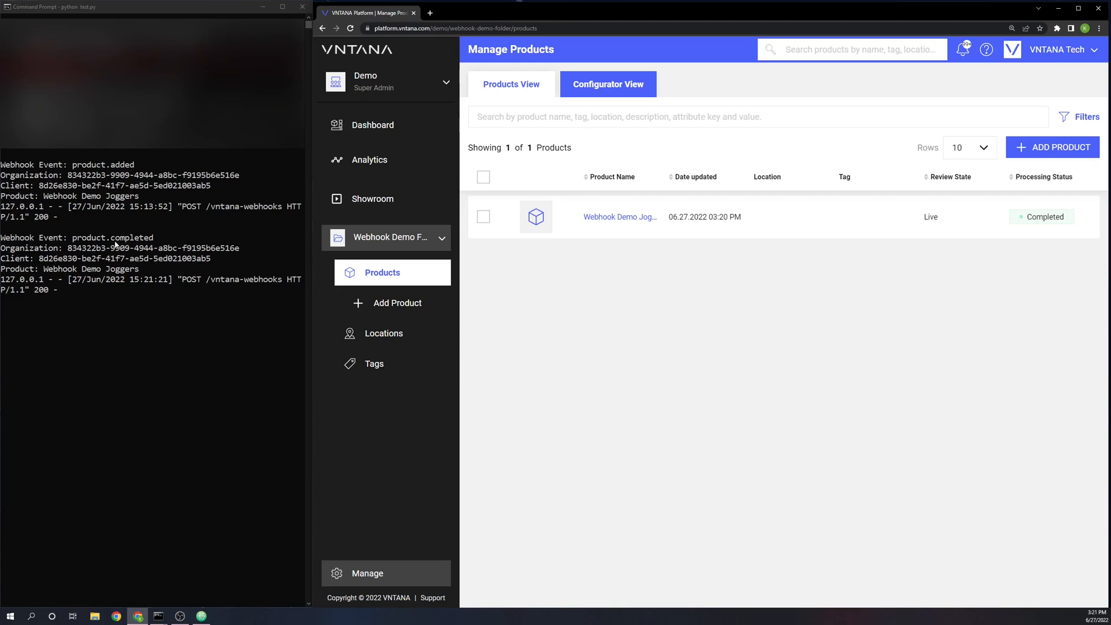
pyautogui.moveTo(121, 256)
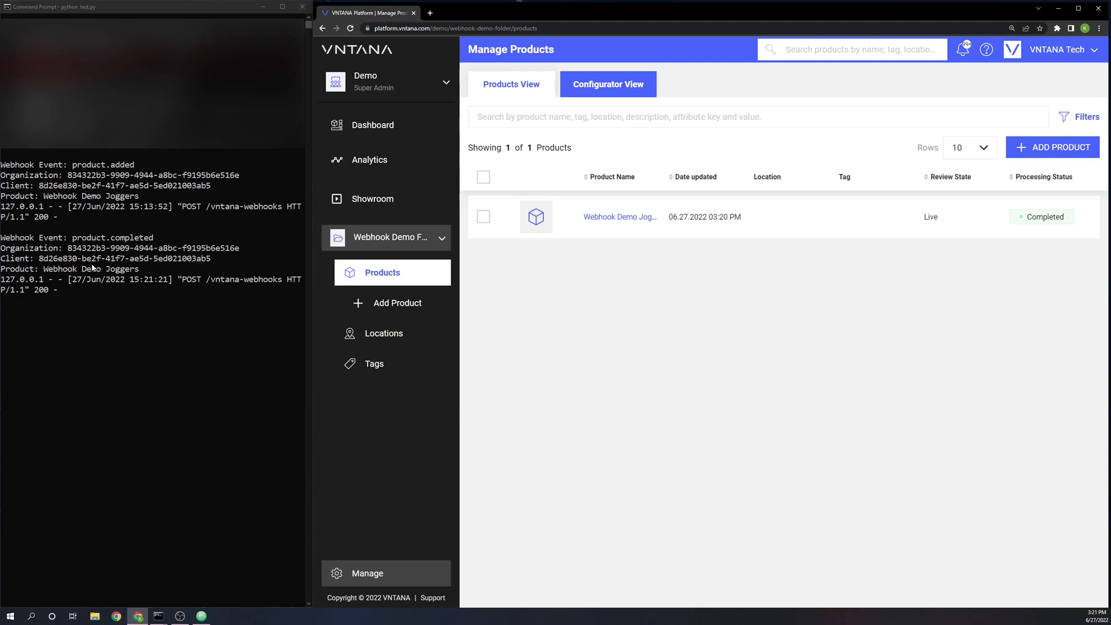
pyautogui.moveTo(559, 310)
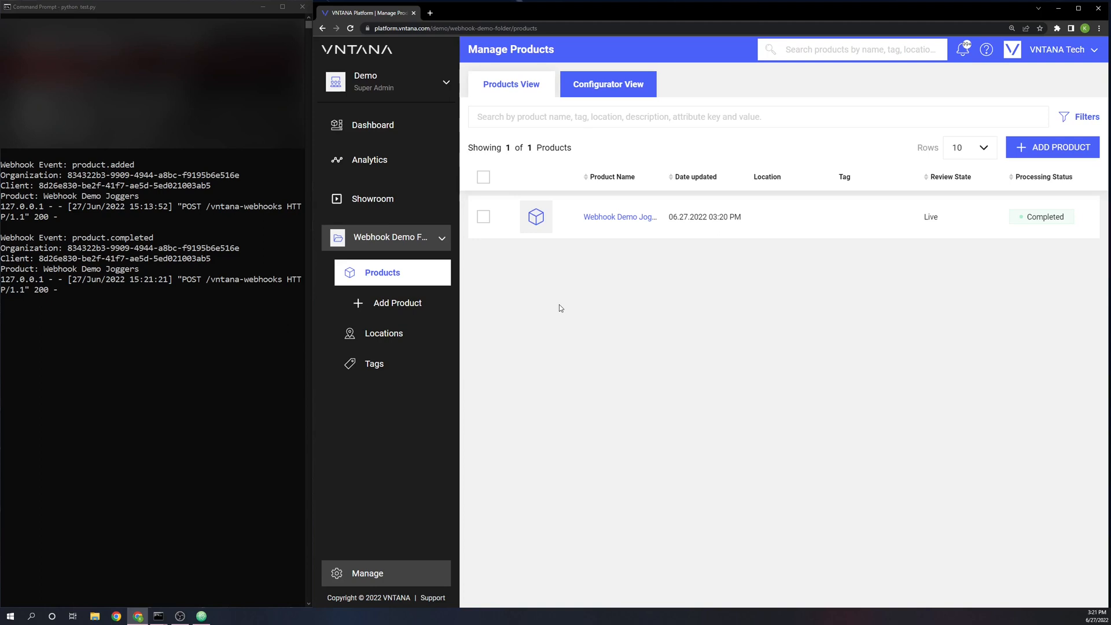
# Step: Select Webhook Demo Joggers and confirm its permanent deletion
pyautogui.click(483, 177)
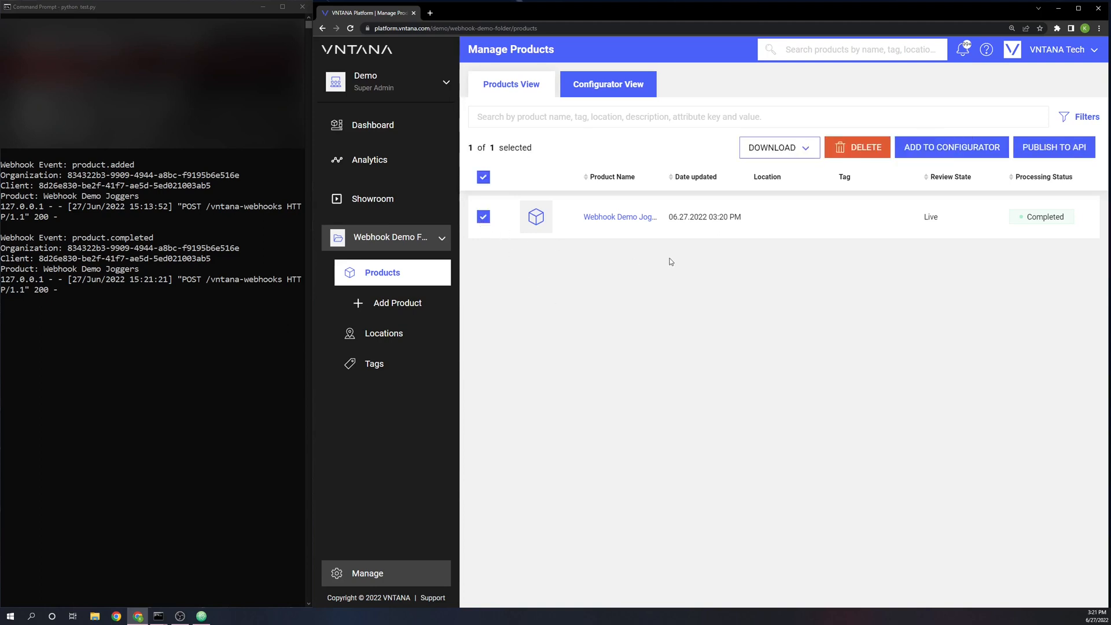
pyautogui.click(857, 147)
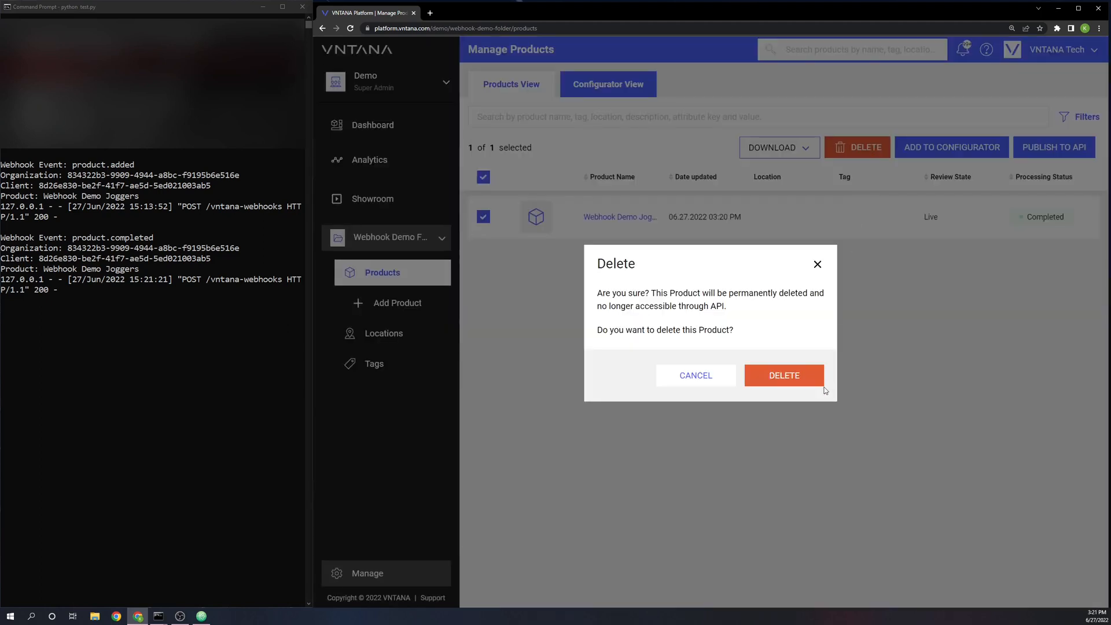
pyautogui.click(783, 376)
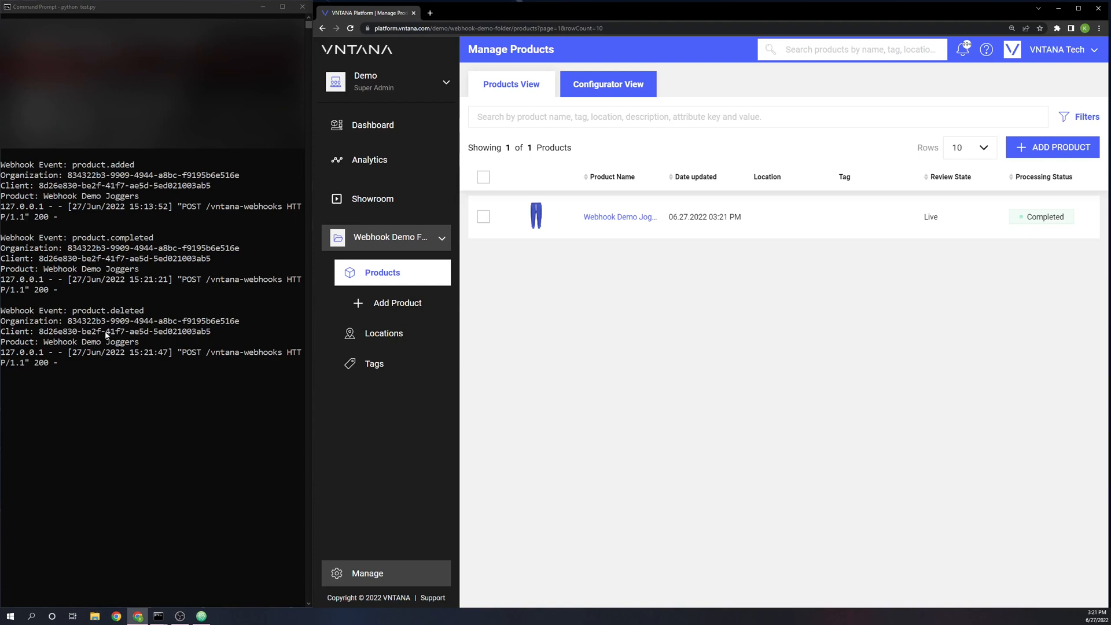
pyautogui.moveTo(734, 341)
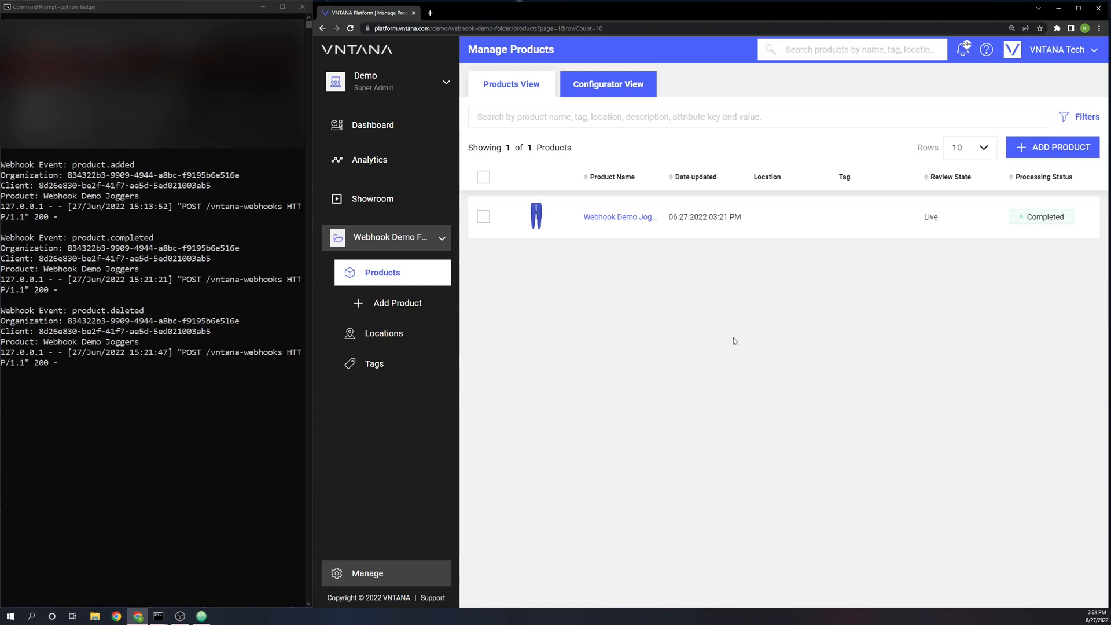
pyautogui.moveTo(757, 341)
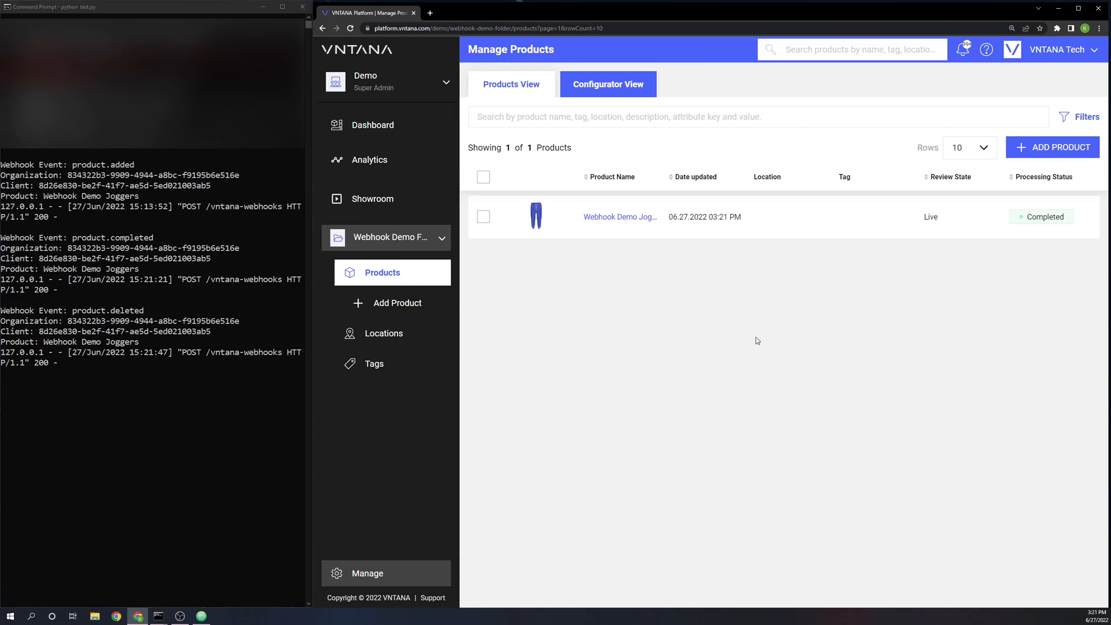